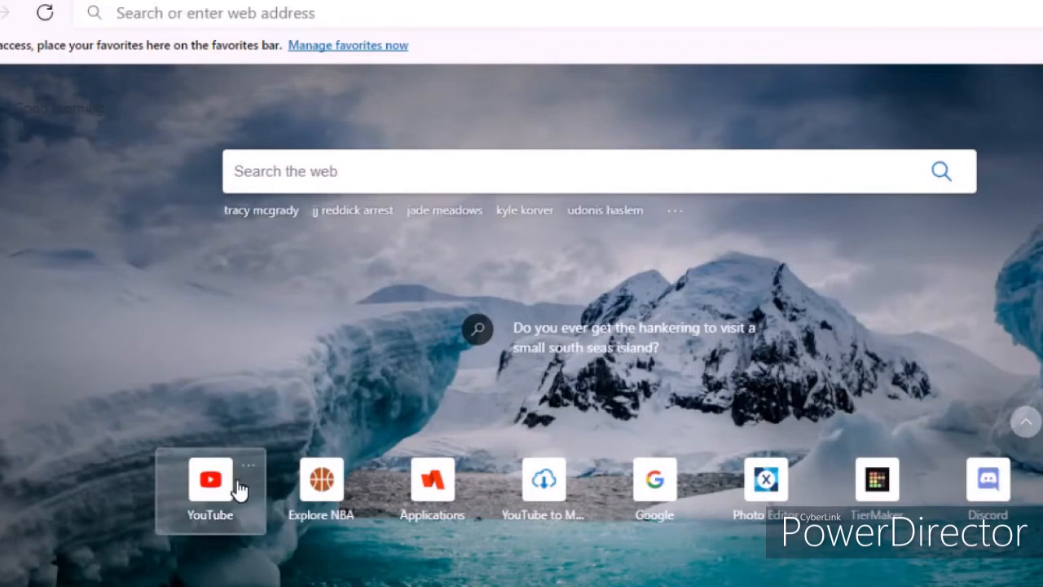
# - Open YouTube from the top sites on Edge's new tab page
pyautogui.click(209, 480)
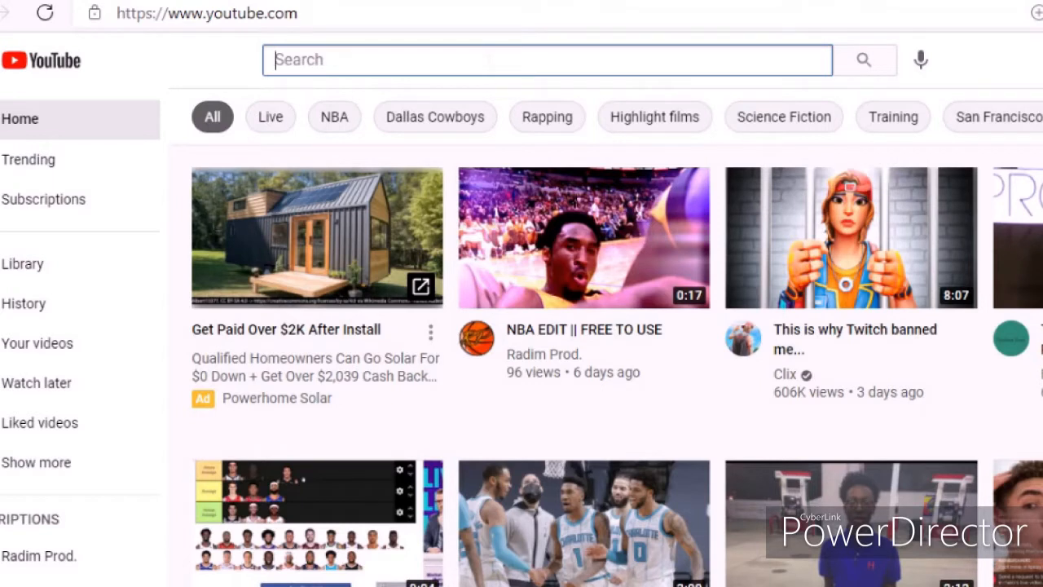
# - Search YouTube for 'jayson tatum interview' and browse the results
pyautogui.write('Jayson')
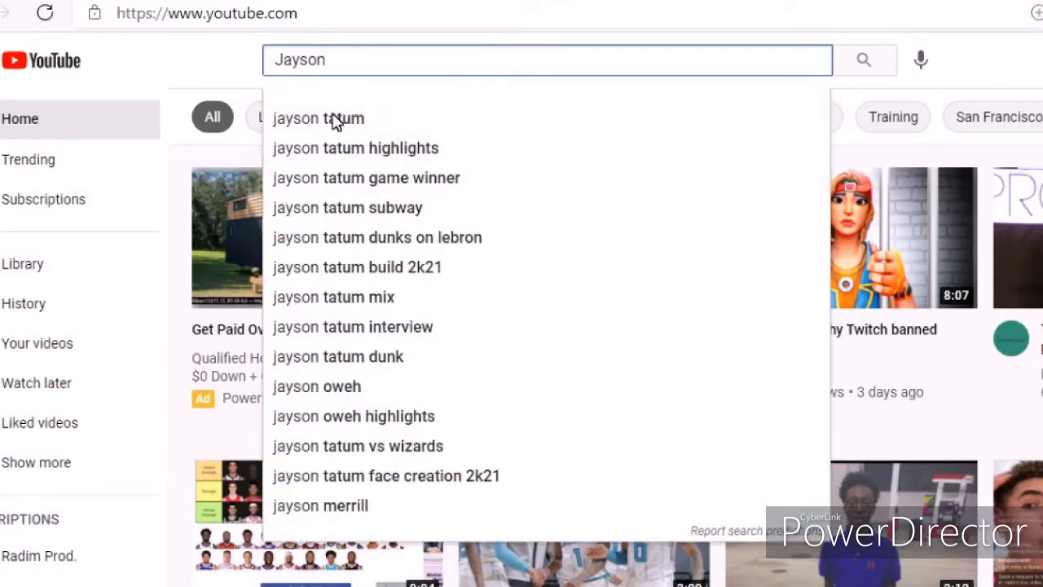
pyautogui.click(318, 117)
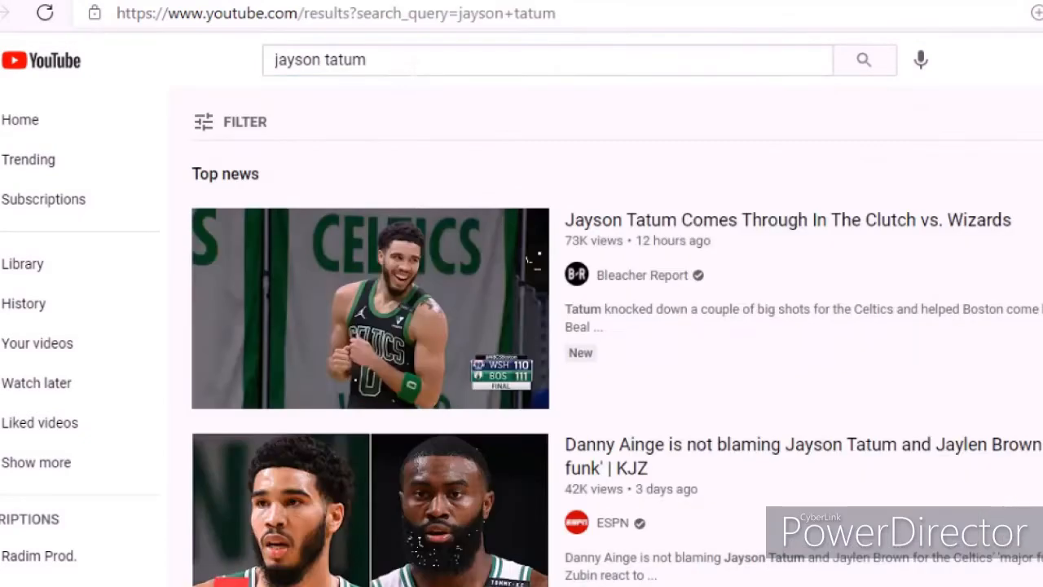
pyautogui.click(546, 58)
pyautogui.write(' inter')
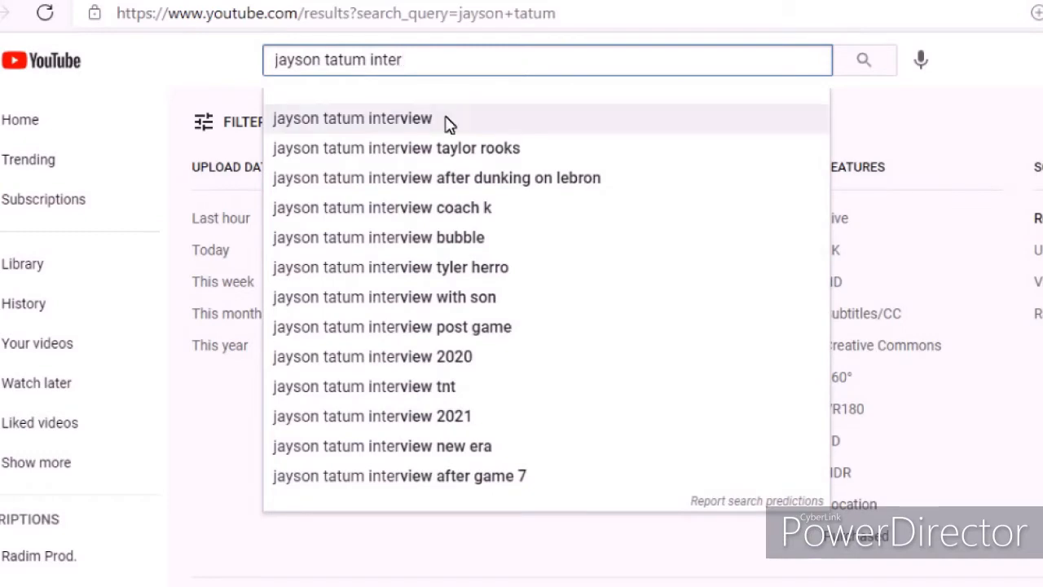
pyautogui.click(353, 117)
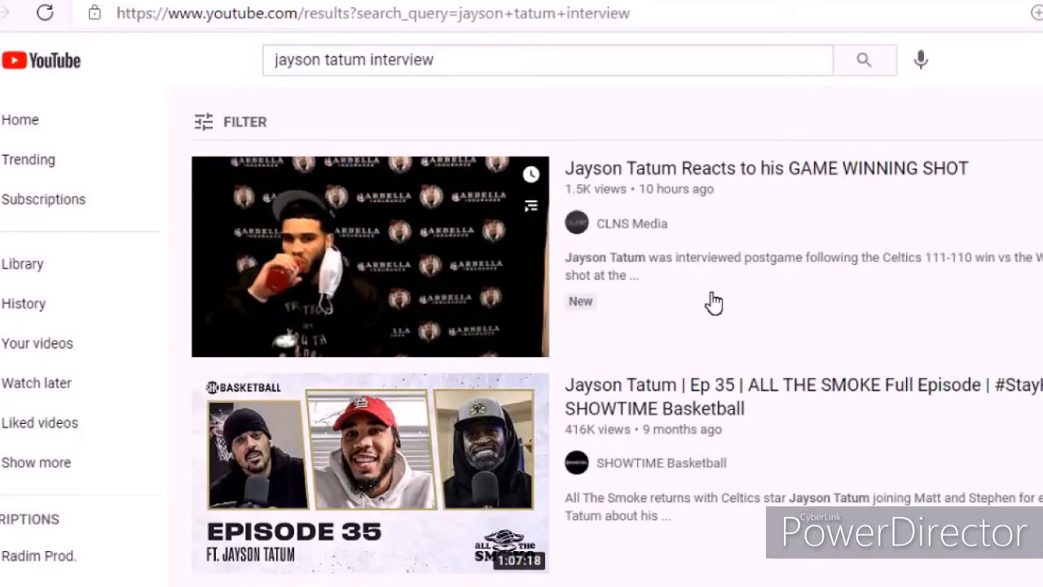
pyautogui.scroll(-3)
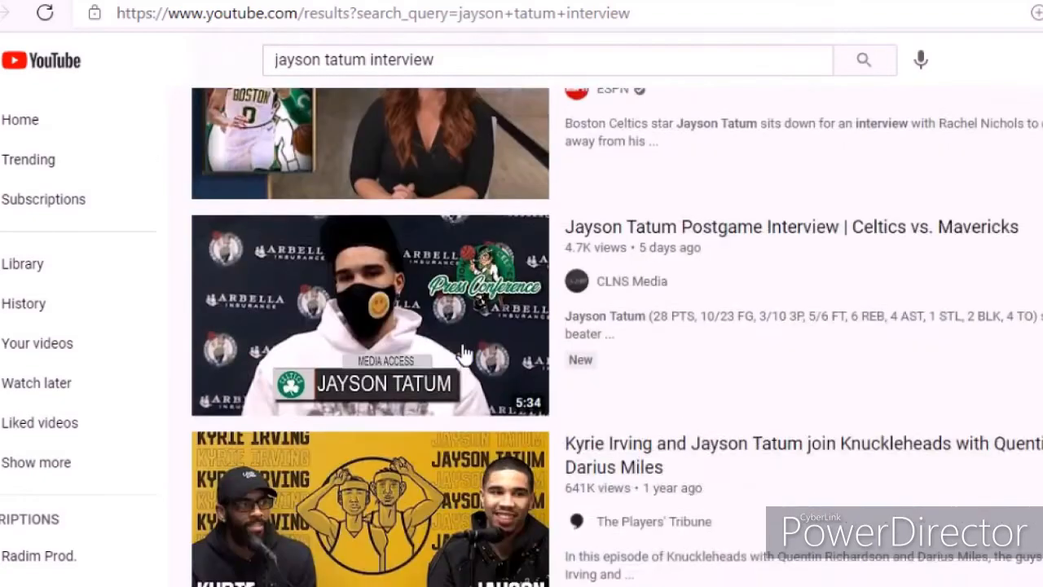
pyautogui.scroll(-3)
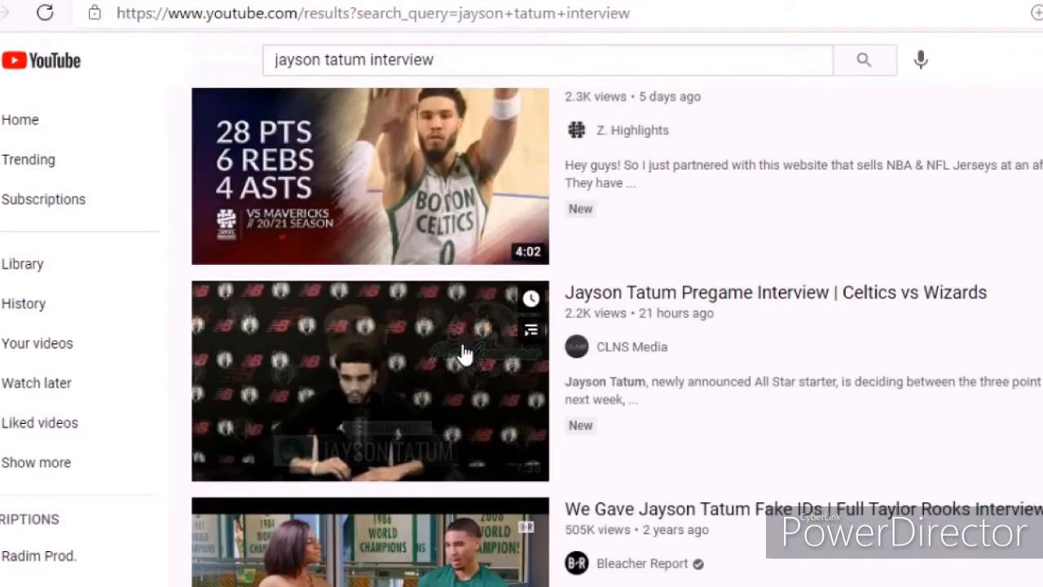
pyautogui.scroll(-3)
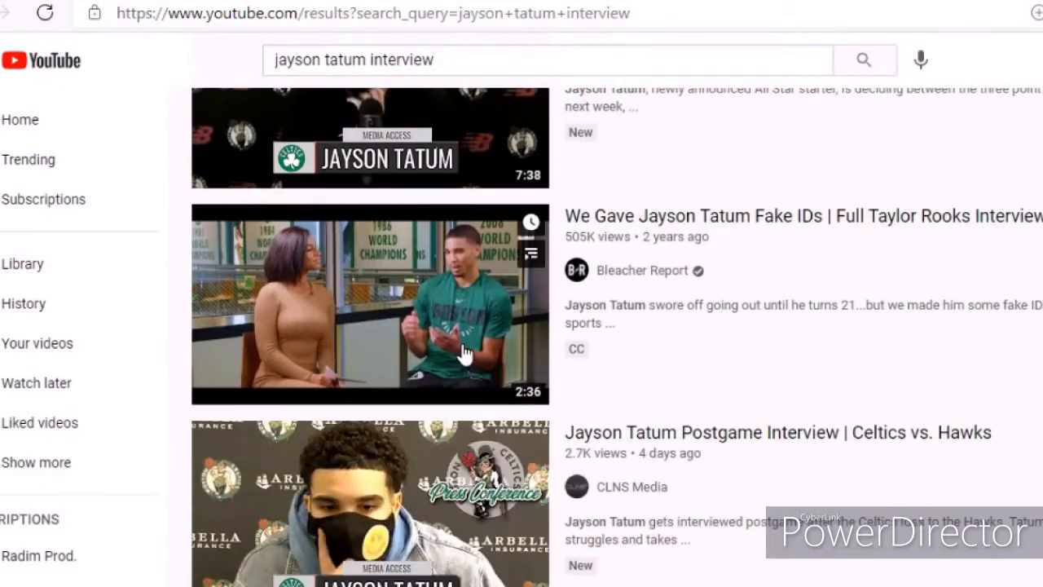
# - Refine the search to 'talking about his height' and open the ESPN video on Tatum's height
pyautogui.click(546, 59)
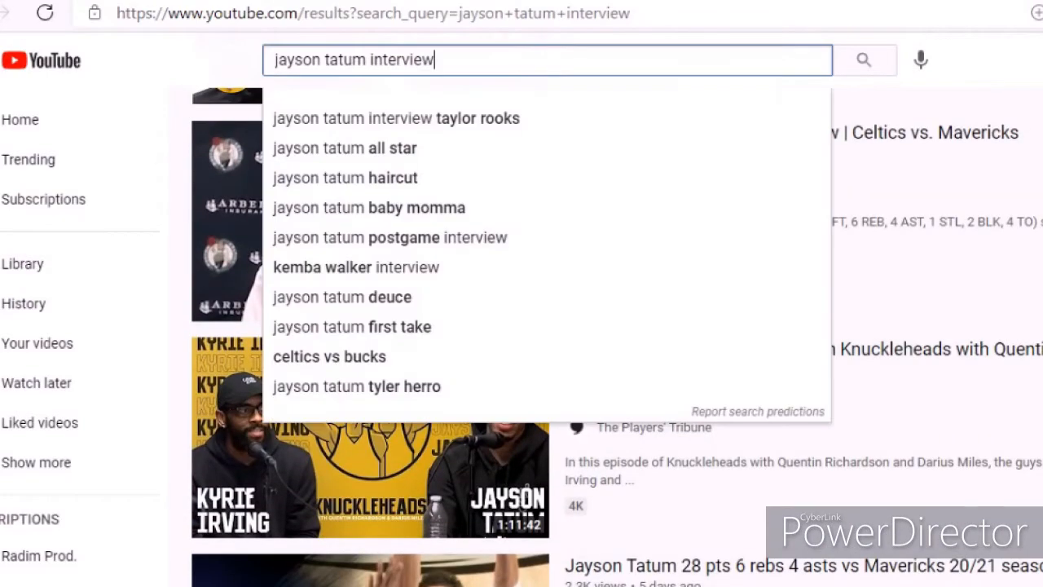
pyautogui.write('talking')
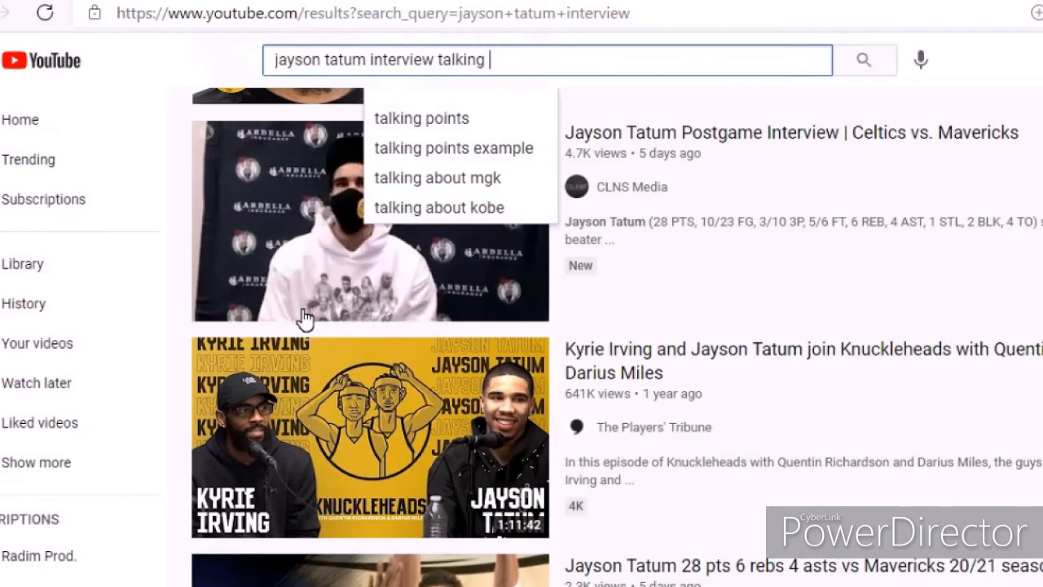
pyautogui.write('about his')
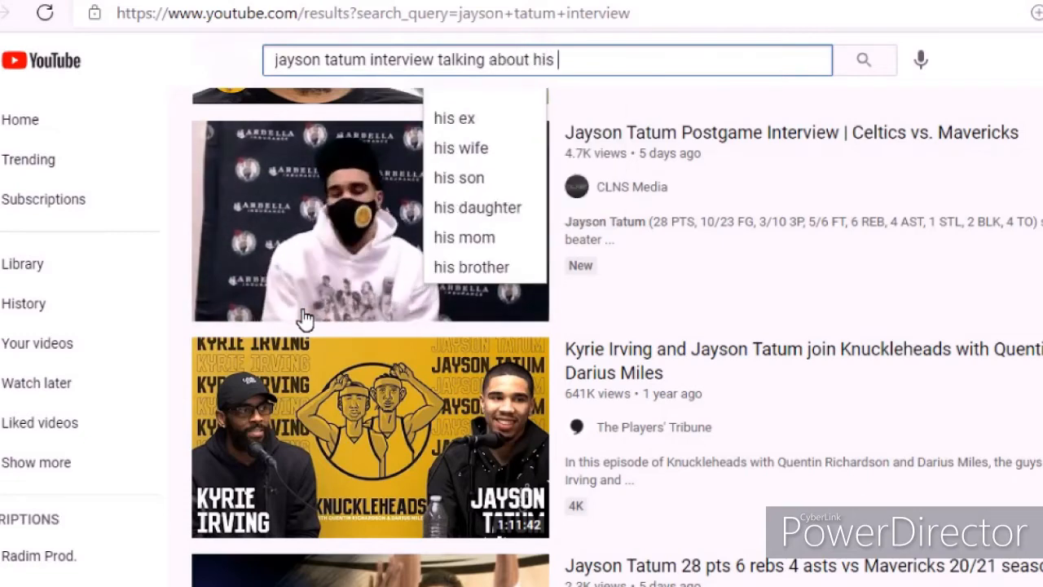
pyautogui.write('height')
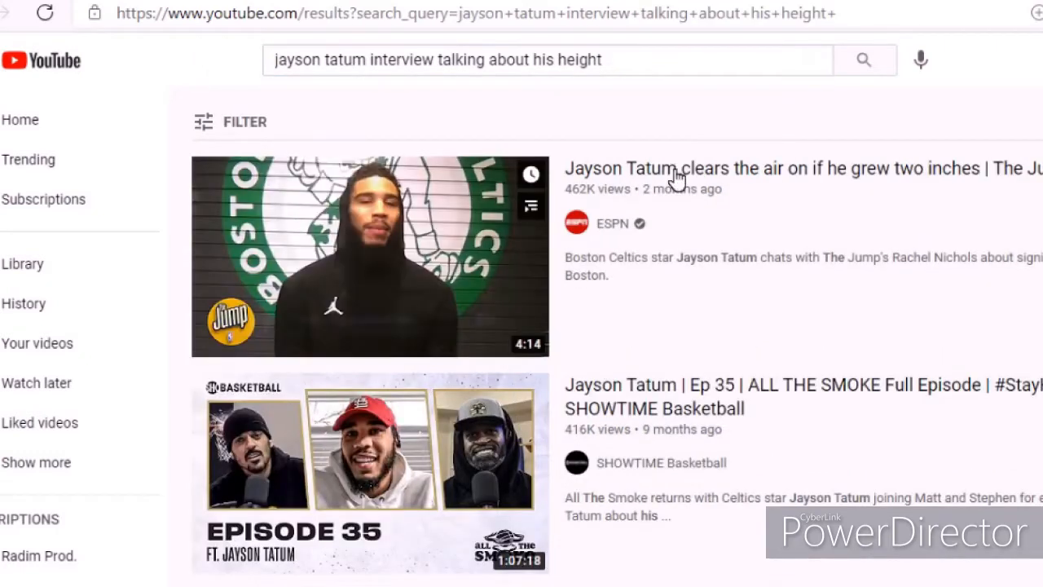
pyautogui.click(368, 258)
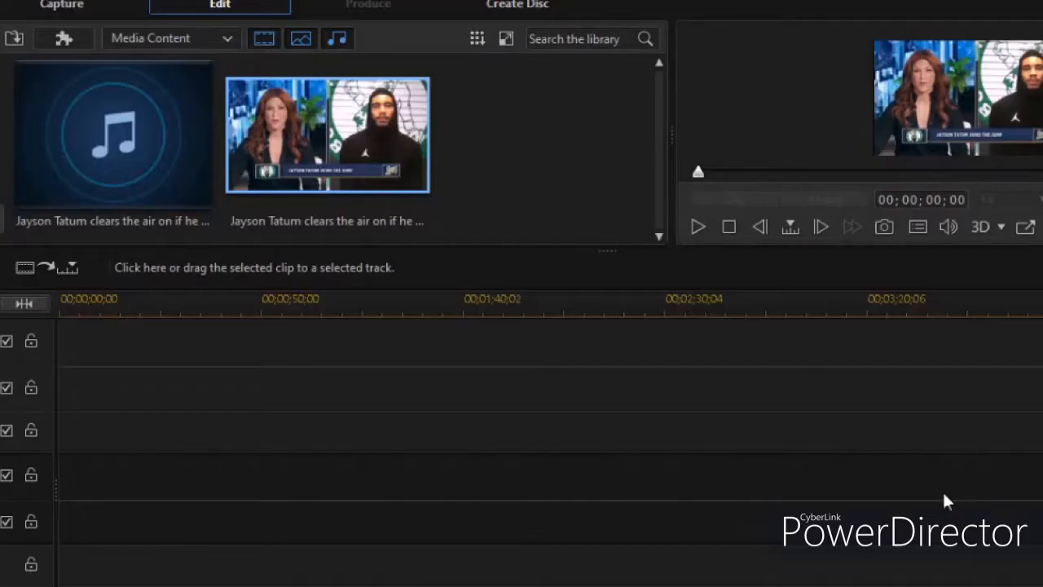
# - Find the GUESS THE NBA PLAYER title via an 'nba' search and place it at 00:00
pyautogui.click(113, 133)
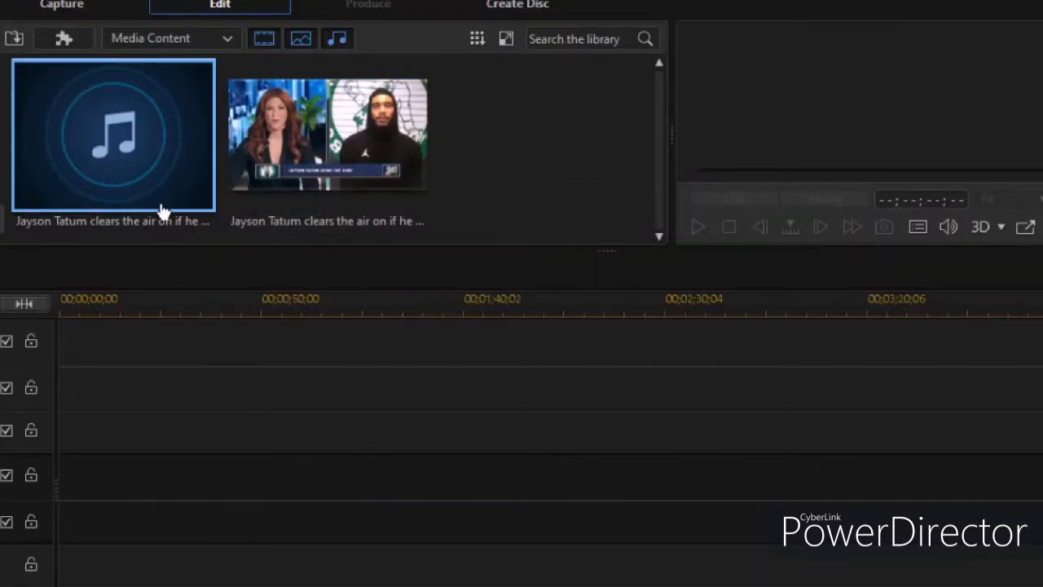
pyautogui.click(41, 3)
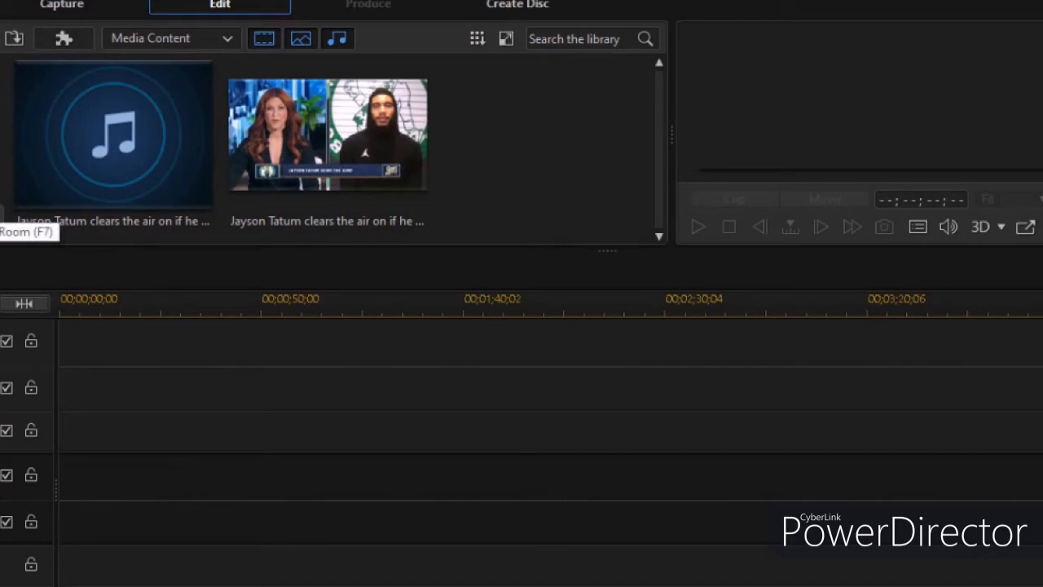
pyautogui.write('thx')
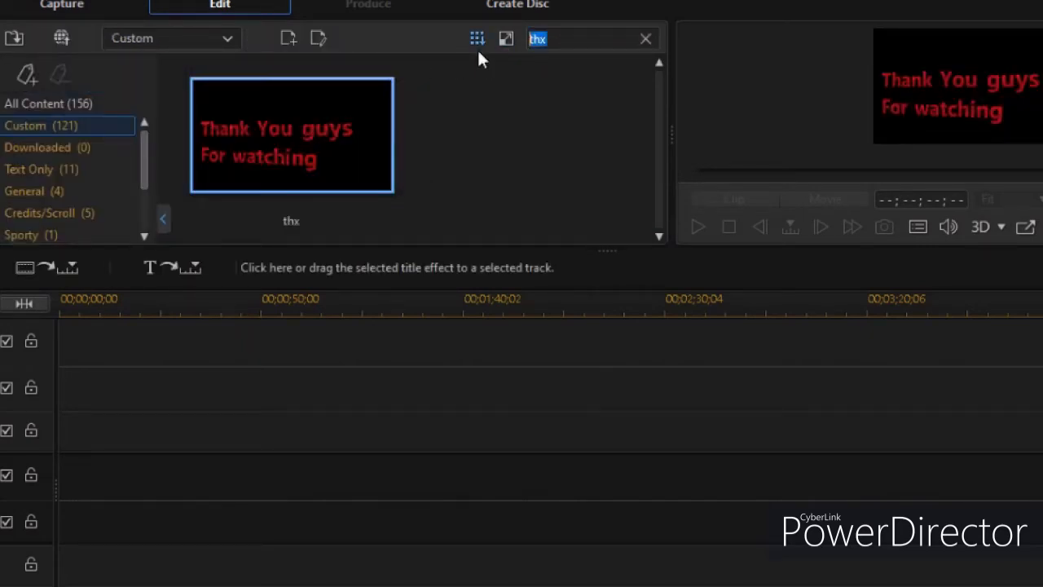
pyautogui.write('nba')
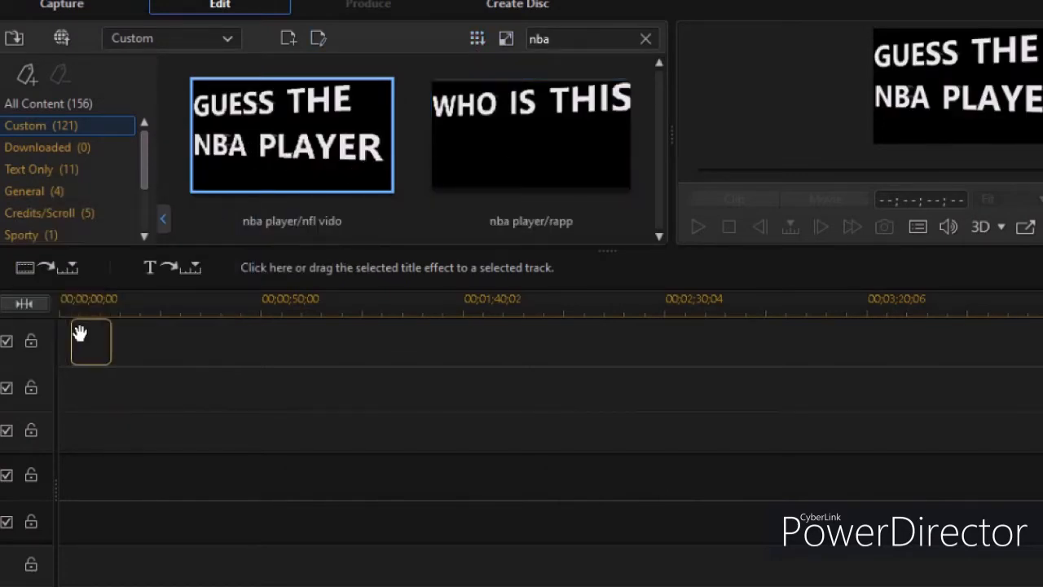
pyautogui.moveTo(290, 134); pyautogui.dragTo(78, 341)
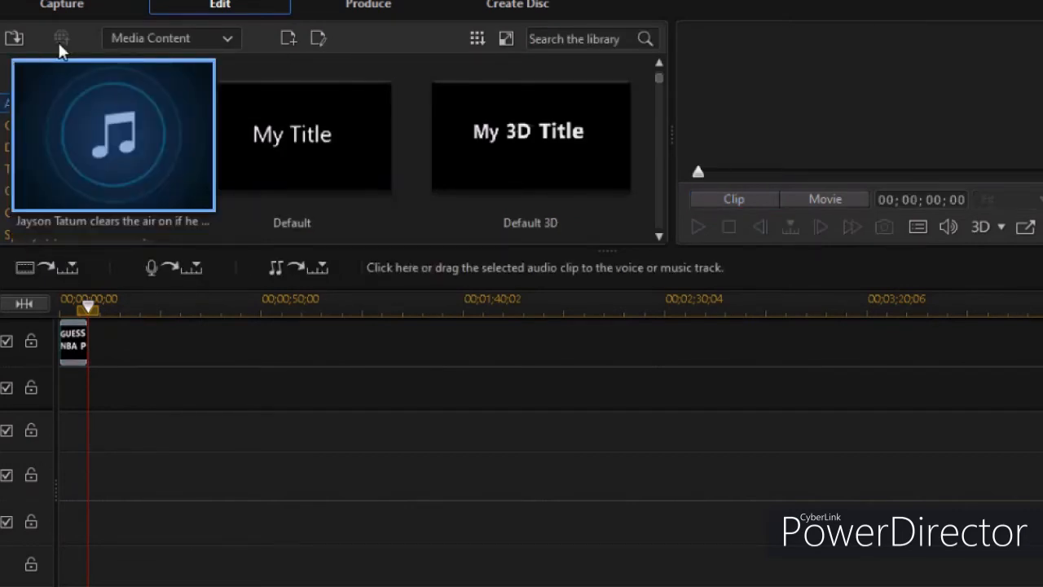
# - Switch Media Content to Background Music, preview Opening, and add it to the music track start
pyautogui.click(171, 39)
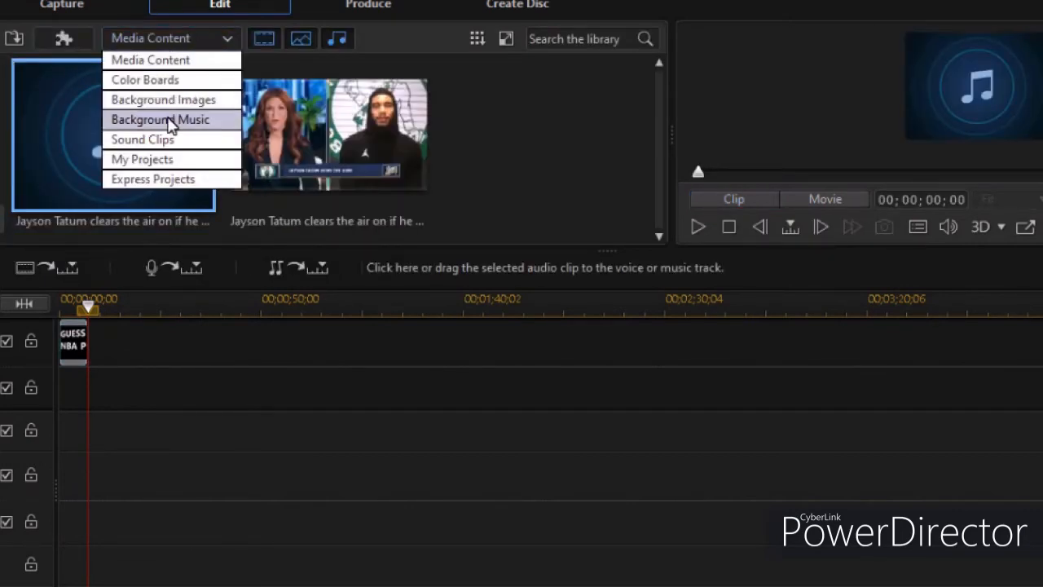
pyautogui.click(160, 120)
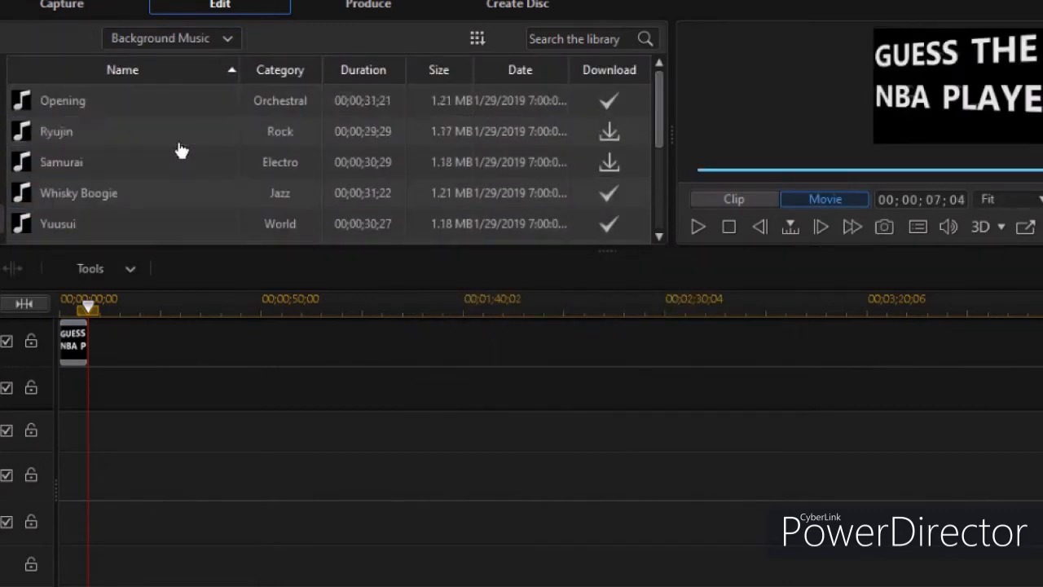
pyautogui.moveTo(97, 192)
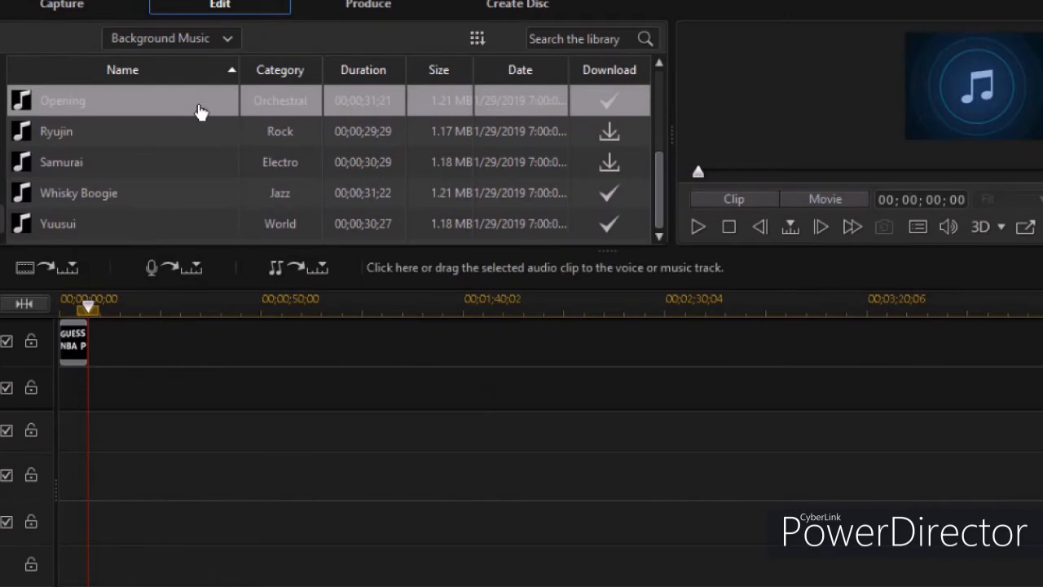
pyautogui.click(698, 227)
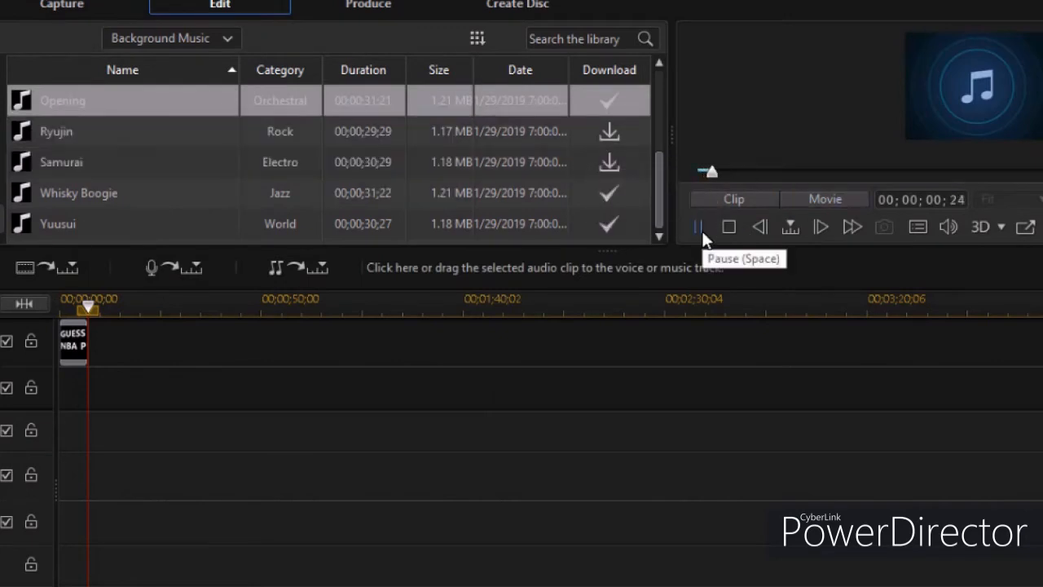
pyautogui.click(698, 226)
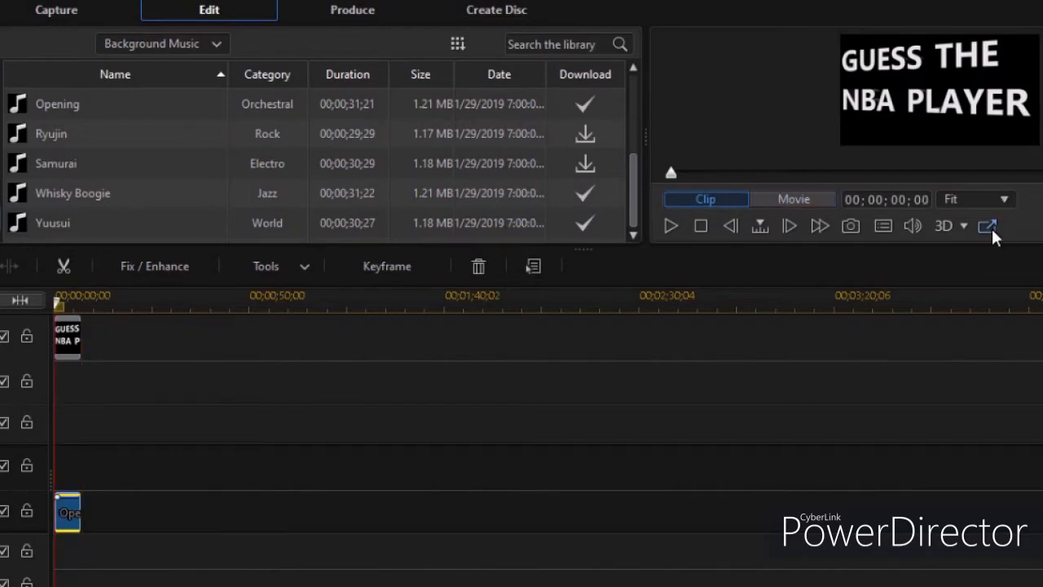
pyautogui.click(988, 225)
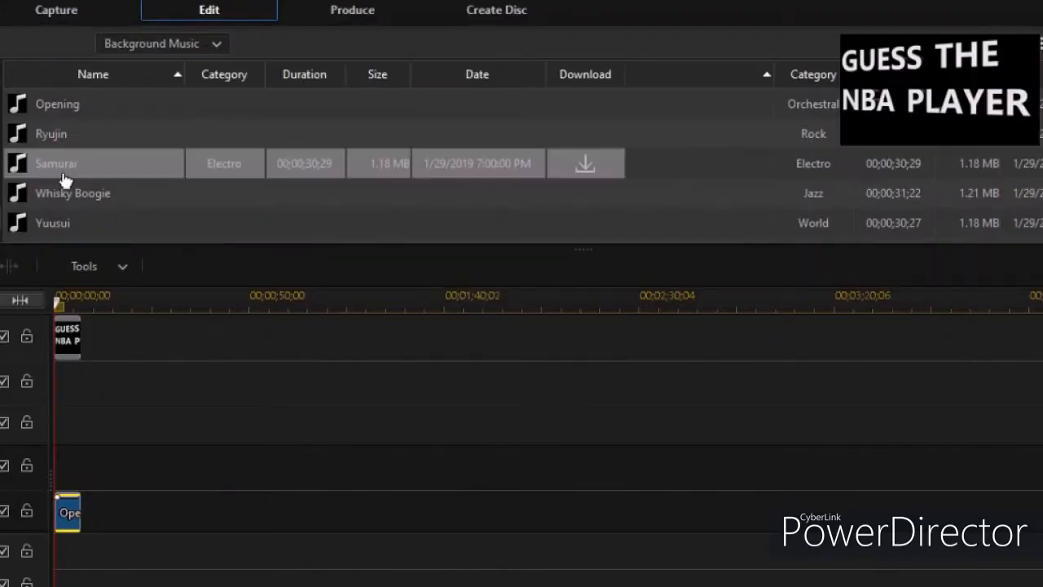
pyautogui.click(159, 42)
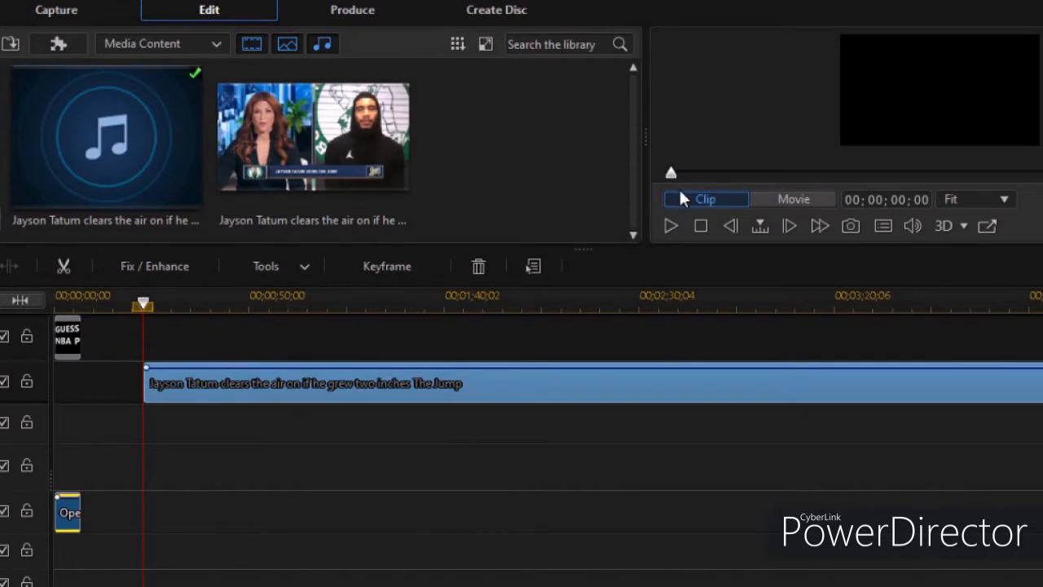
# - Preview the interview clip and trim it to a few seconds at the timeline start
pyautogui.click(792, 198)
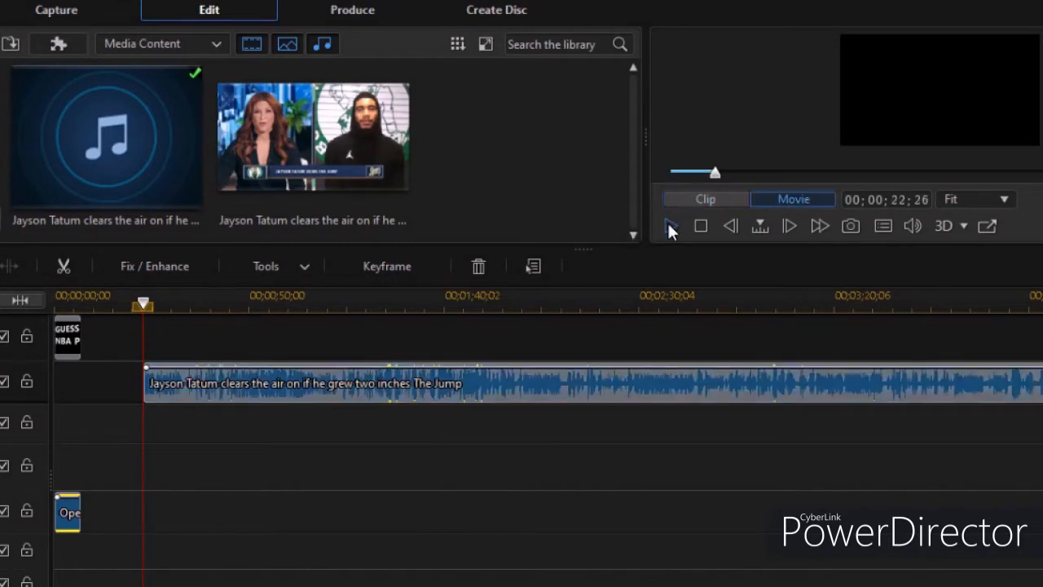
pyautogui.click(670, 225)
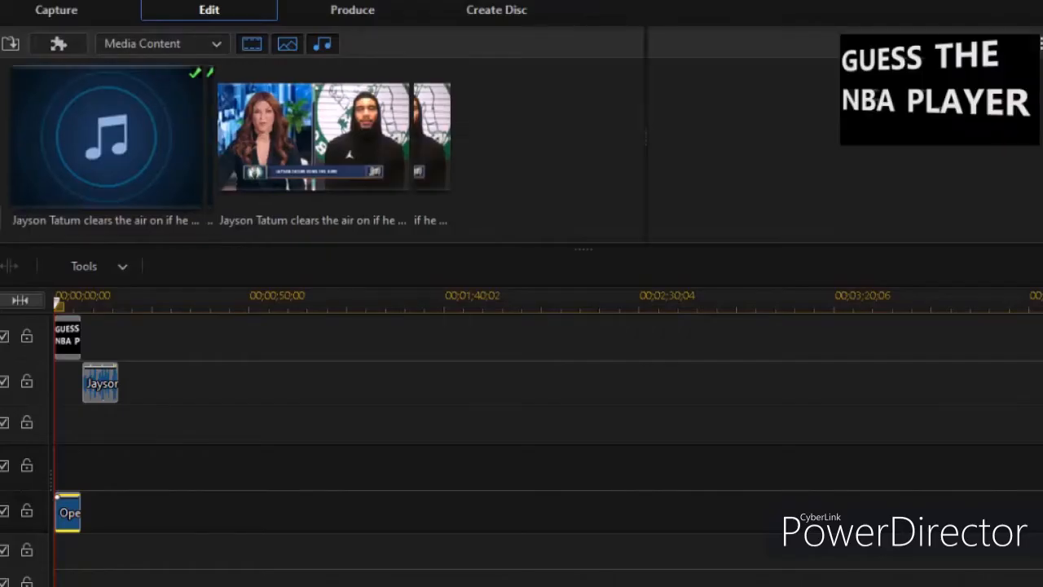
pyautogui.click(101, 383)
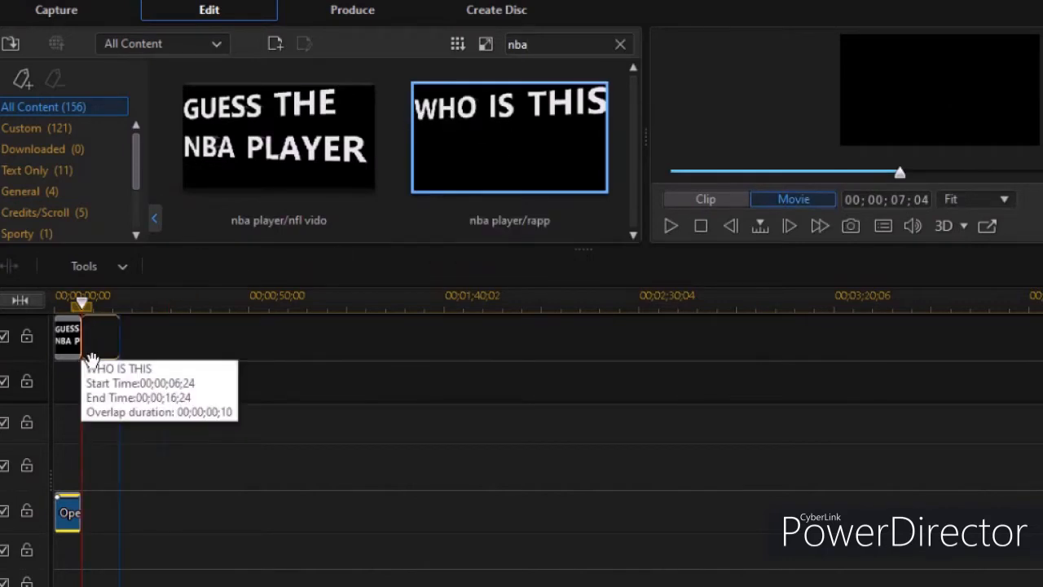
# - Place the WHO IS THIS title after GUESS THE NBA PLAYER on track 1
pyautogui.moveTo(509, 137); pyautogui.dragTo(97, 334)
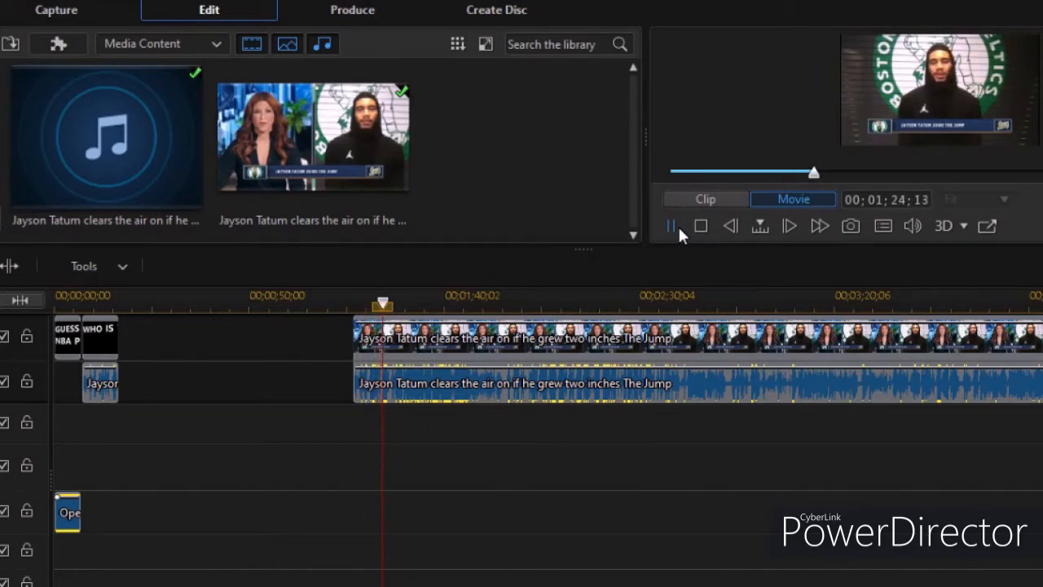
pyautogui.click(670, 225)
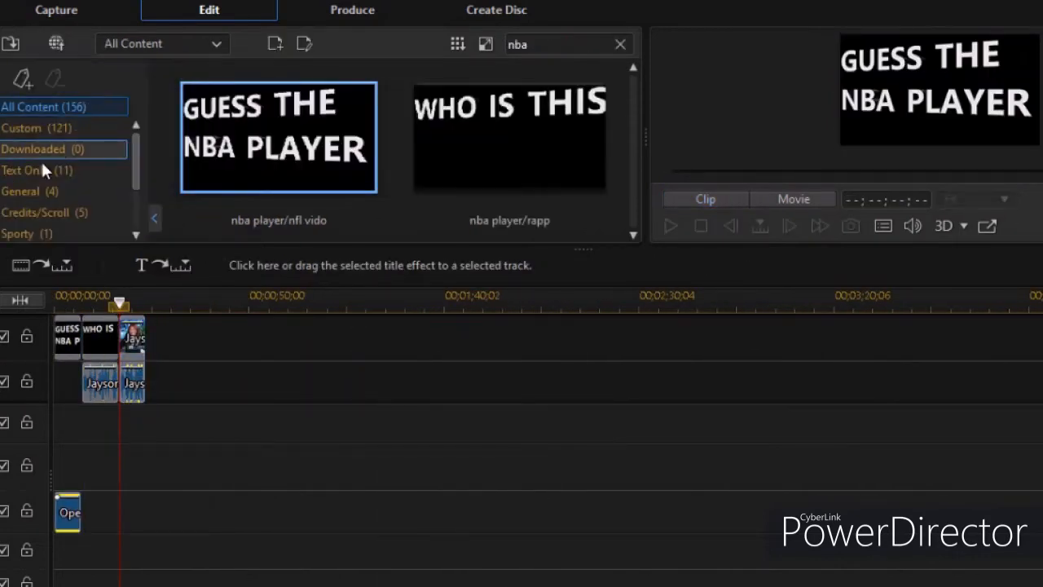
# - Design a new 'Jayson Tatum' title and save it as a custom template
pyautogui.click(26, 170)
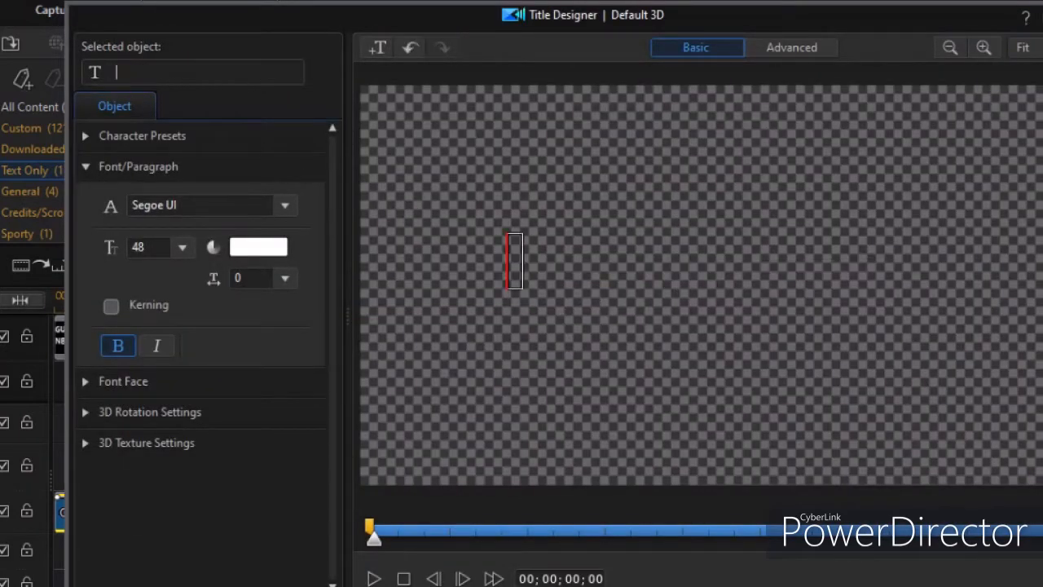
pyautogui.write('Jayson')
pyautogui.write('Tatum')
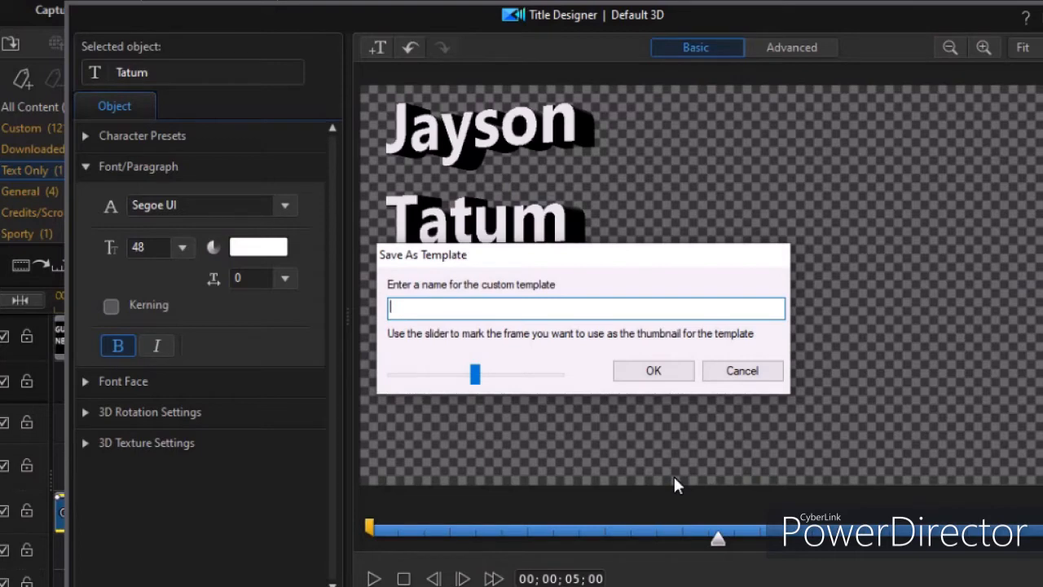
pyautogui.click(741, 370)
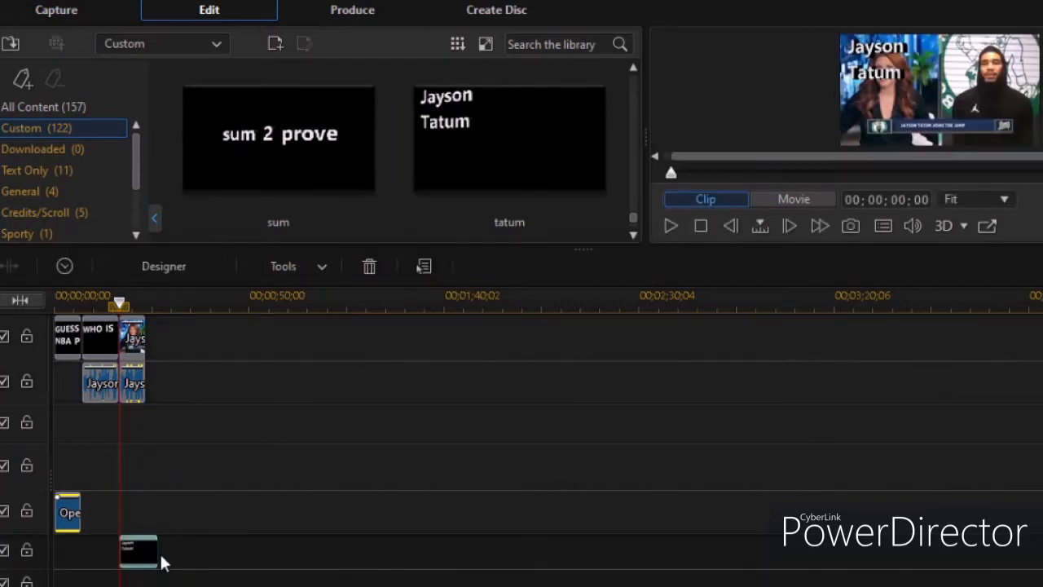
pyautogui.moveTo(144, 571)
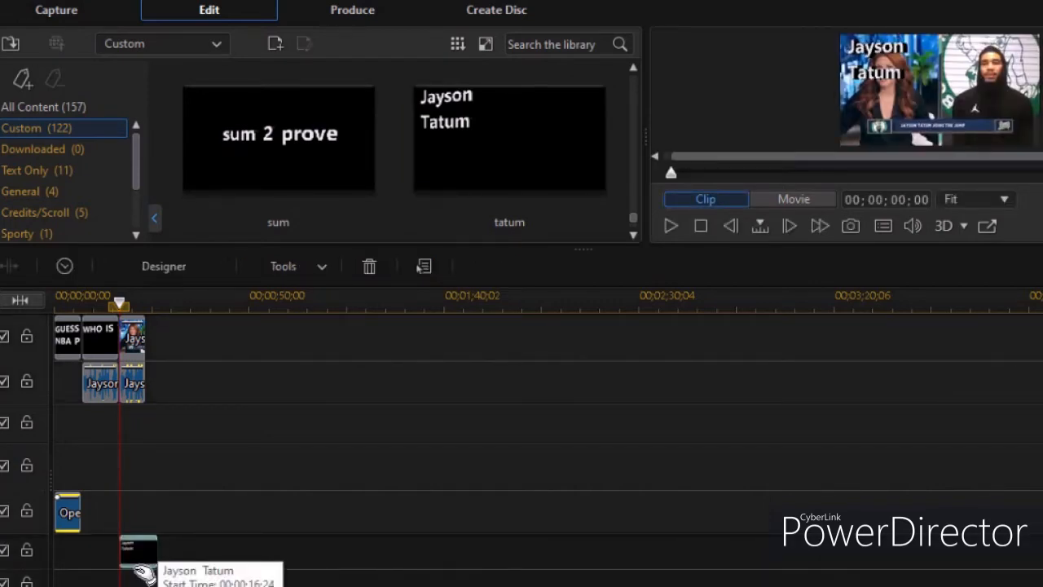
pyautogui.moveTo(400, 383)
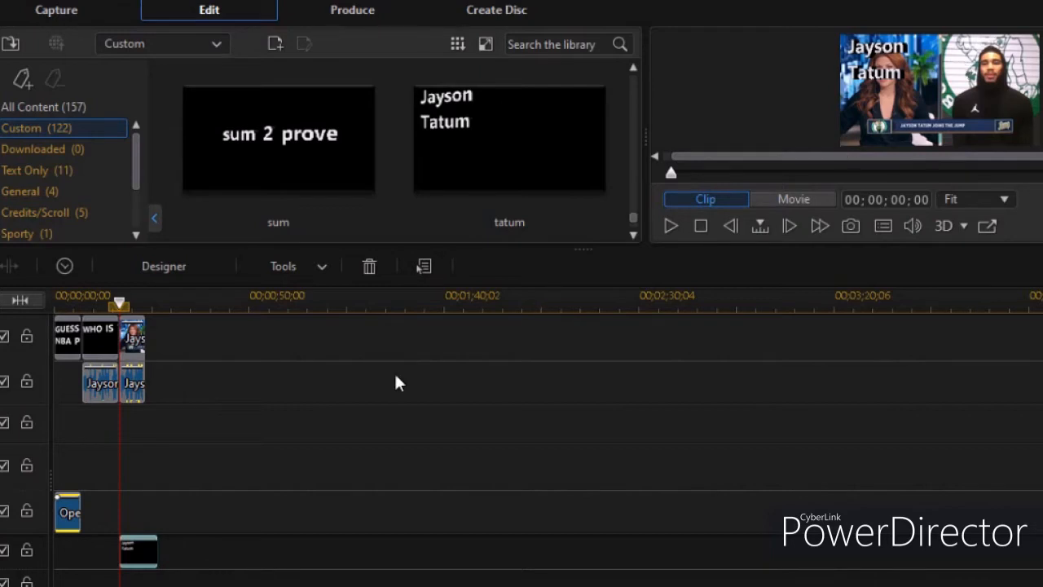
pyautogui.moveTo(150, 564)
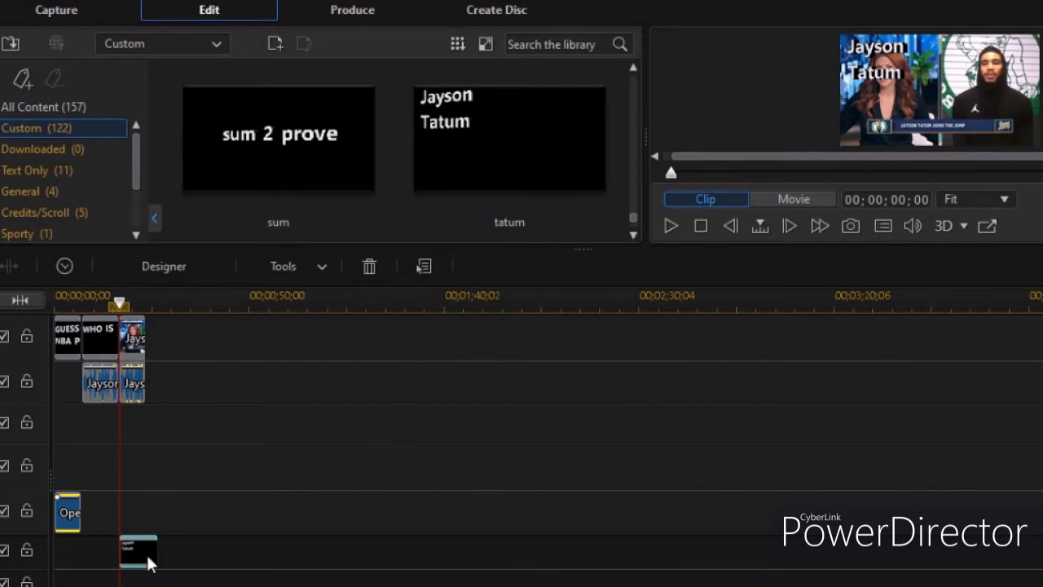
# - Move the Jayson Tatum text over the footage in Title Designer and shorten its clip
pyautogui.doubleClick(137, 551)
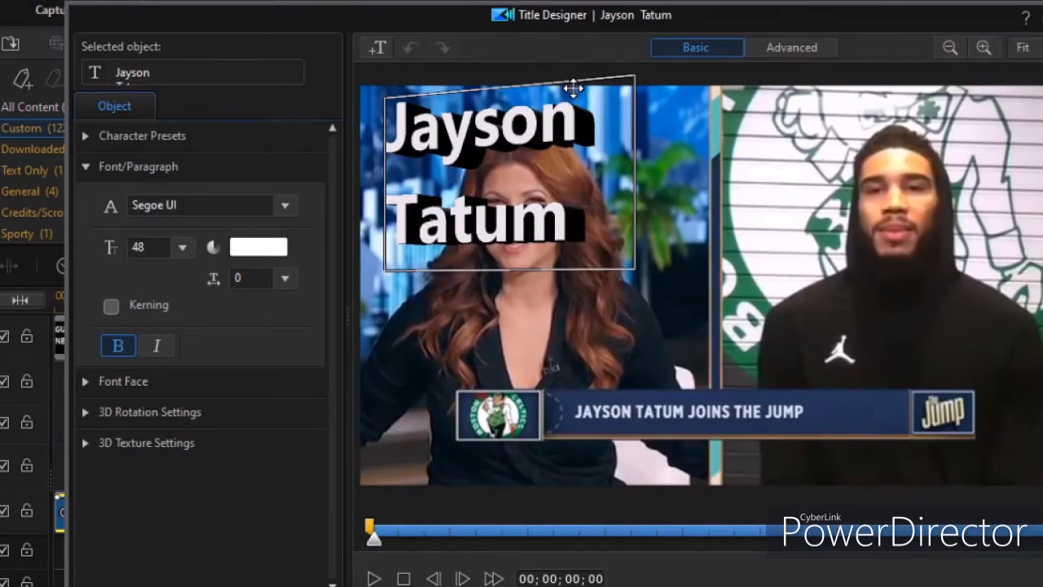
pyautogui.moveTo(489, 176); pyautogui.dragTo(725, 187)
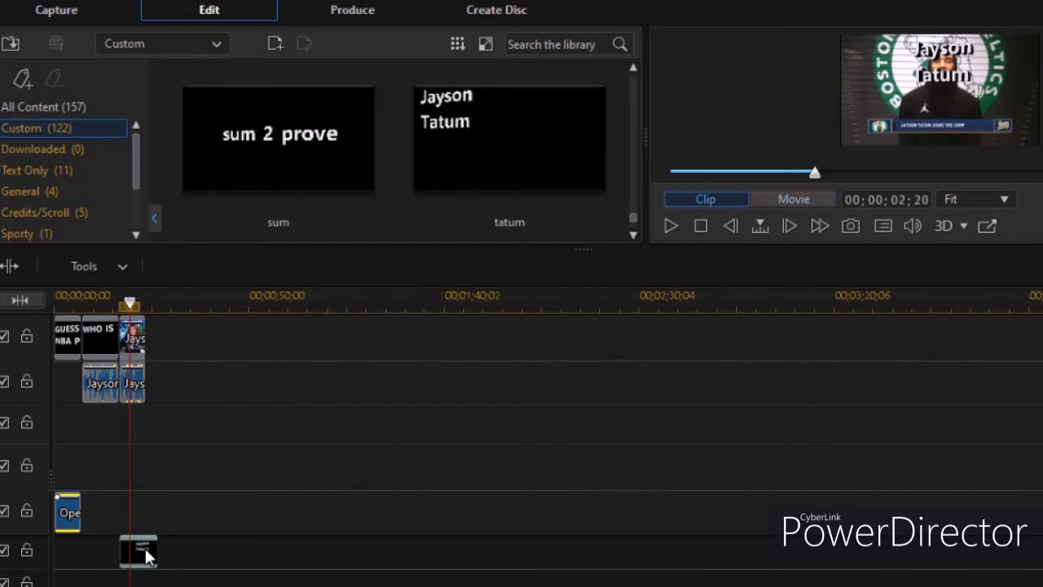
pyautogui.moveTo(913, 349)
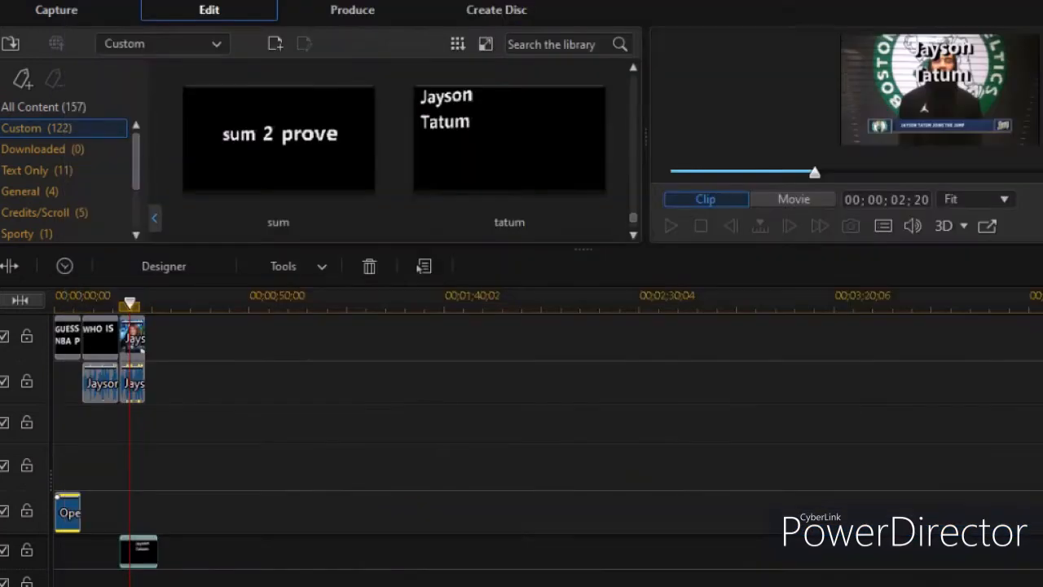
pyautogui.moveTo(130, 306); pyautogui.dragTo(130, 307)
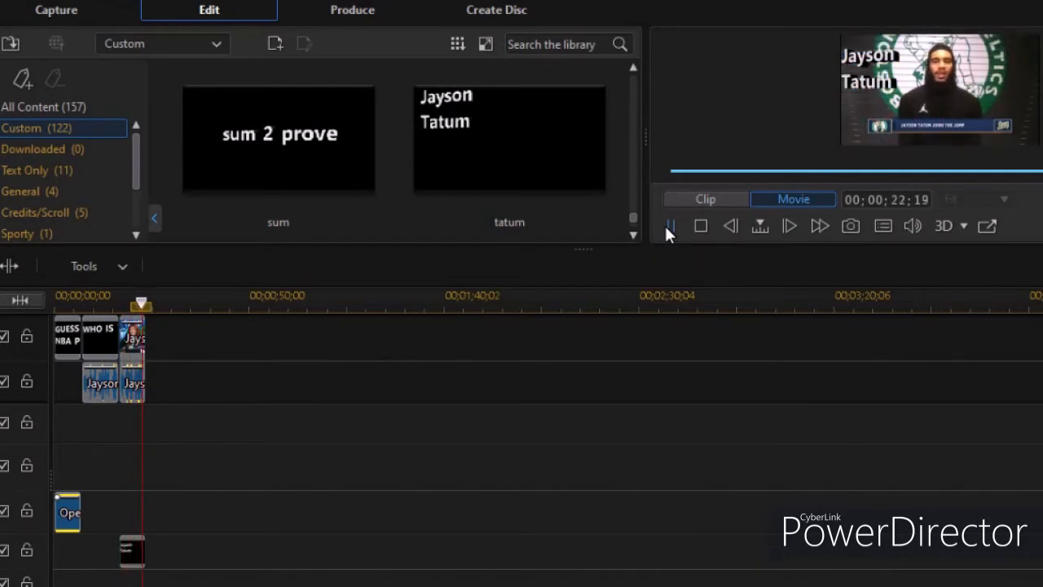
pyautogui.click(701, 225)
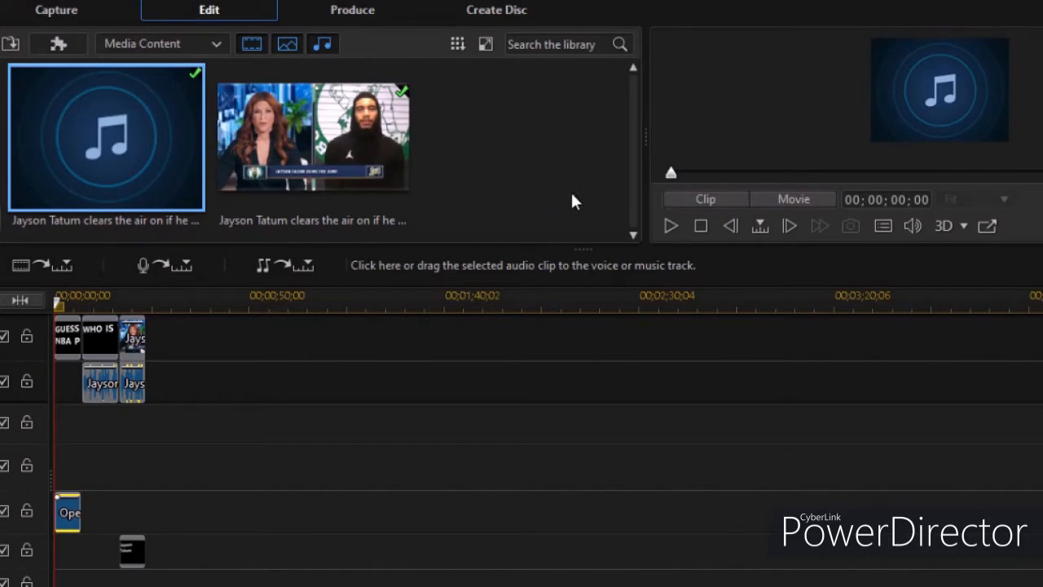
pyautogui.moveTo(893, 457)
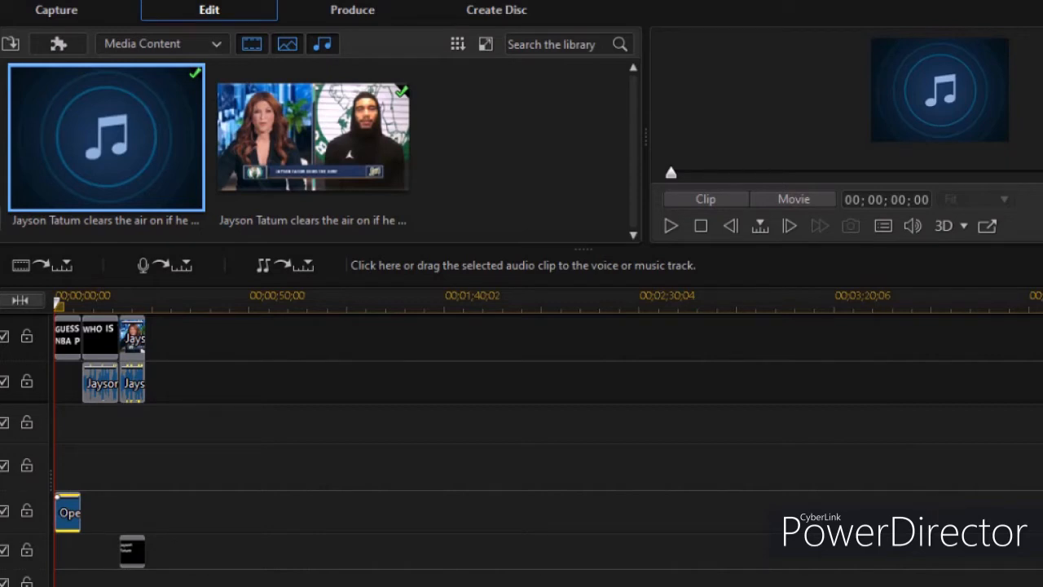
pyautogui.click(793, 198)
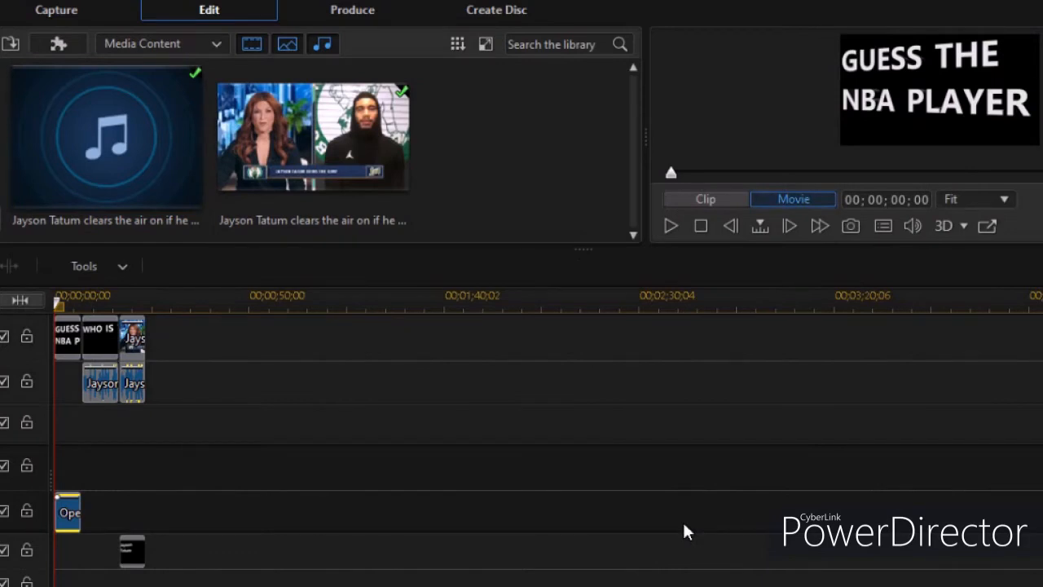
pyautogui.moveTo(665, 514)
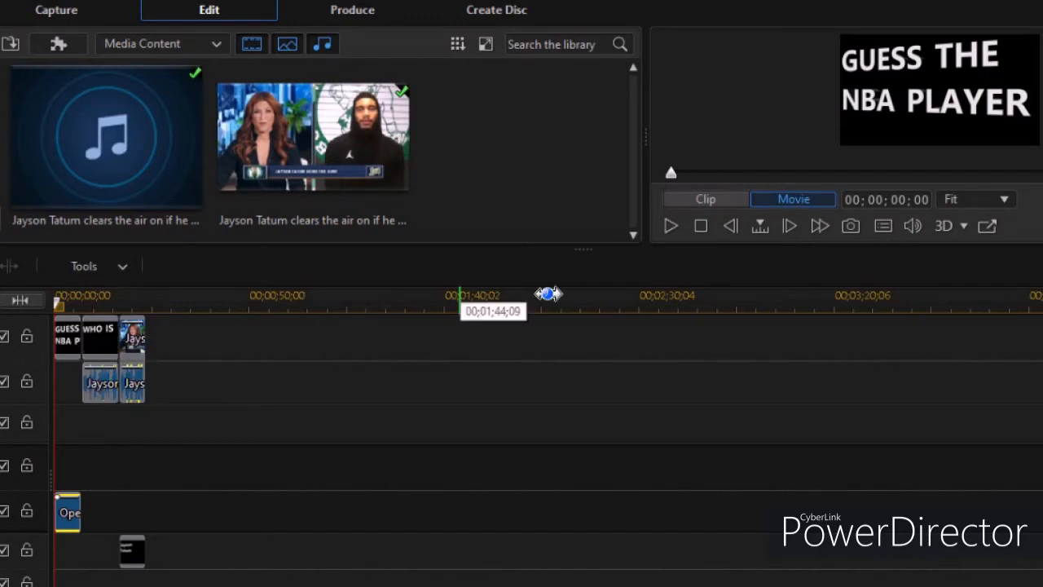
pyautogui.click(670, 225)
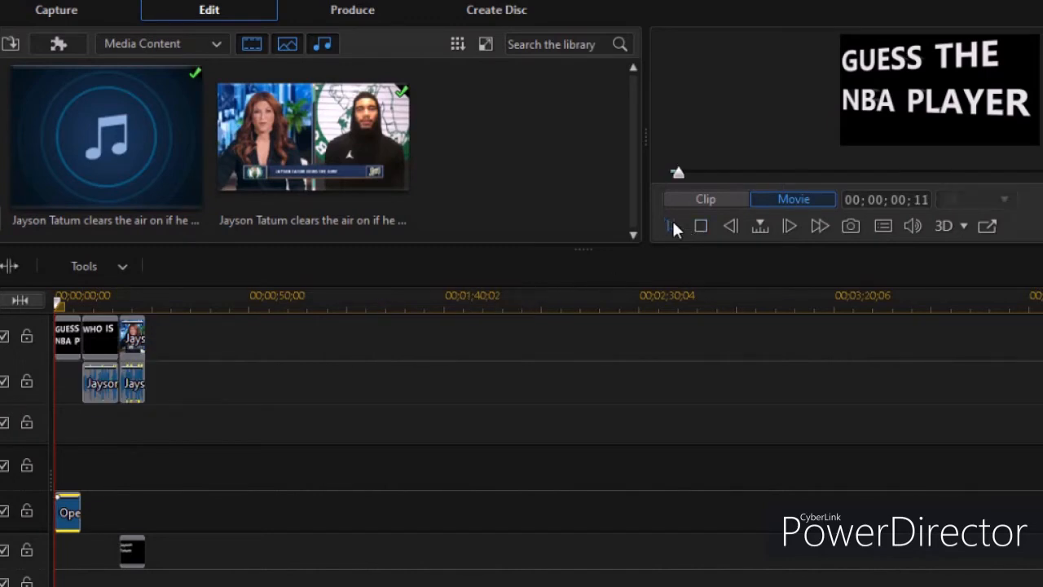
pyautogui.click(670, 225)
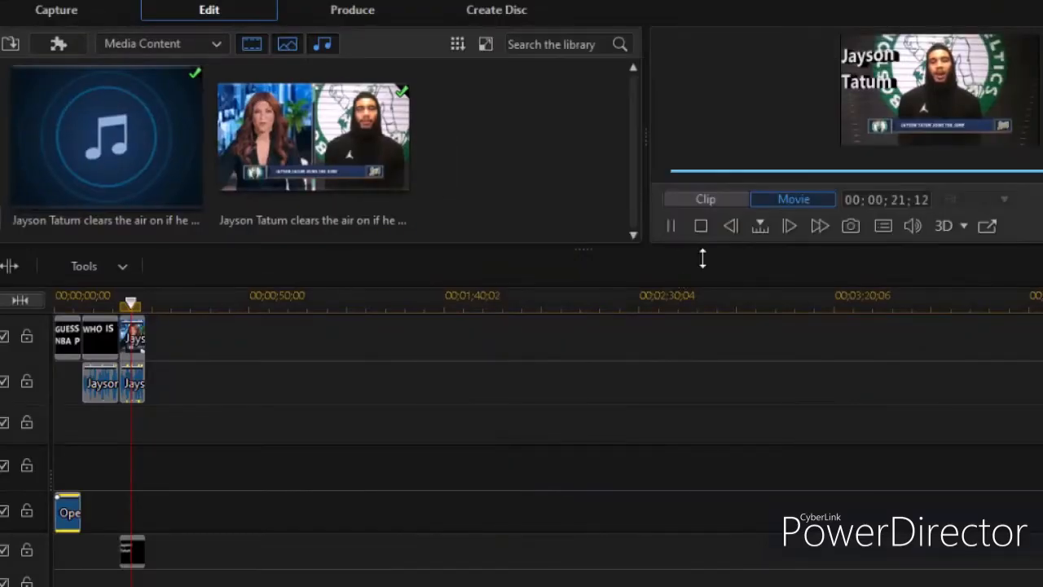
pyautogui.click(672, 224)
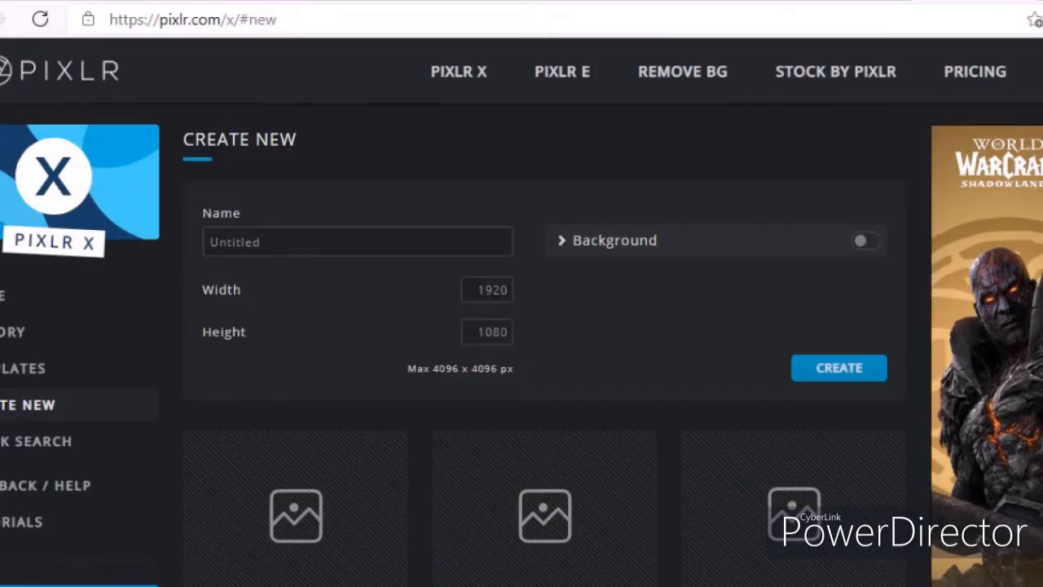
# - Clear the default name and pick the Ultra HD 3840x2160 preset for the new image
pyautogui.click(358, 242)
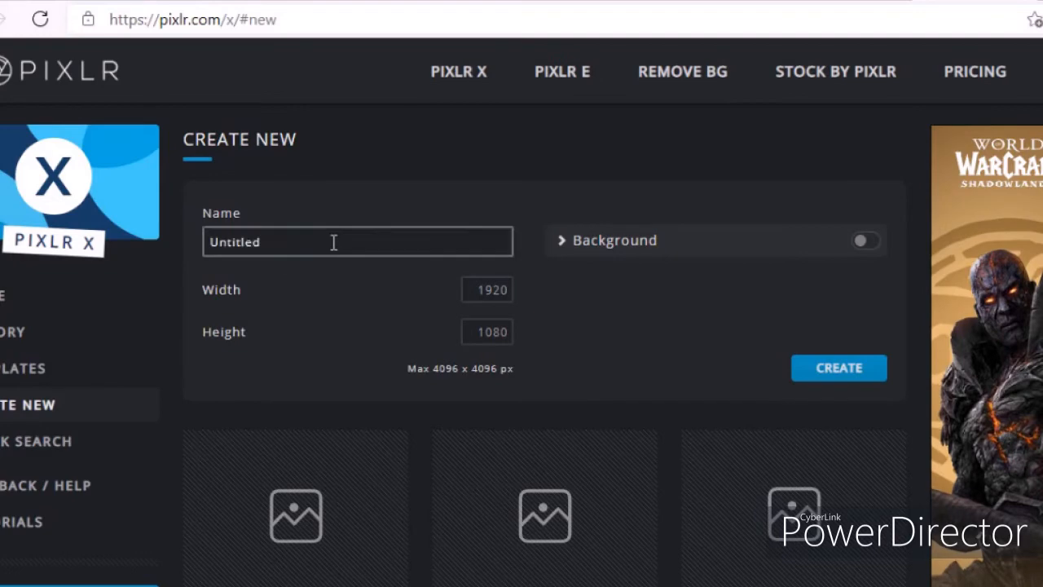
pyautogui.click(358, 241)
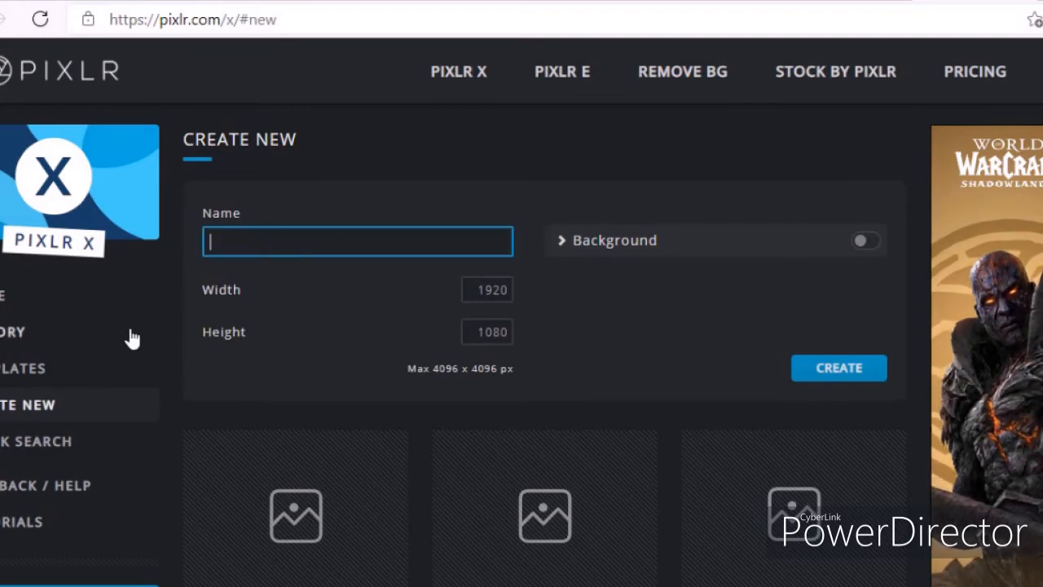
pyautogui.scroll(-3)
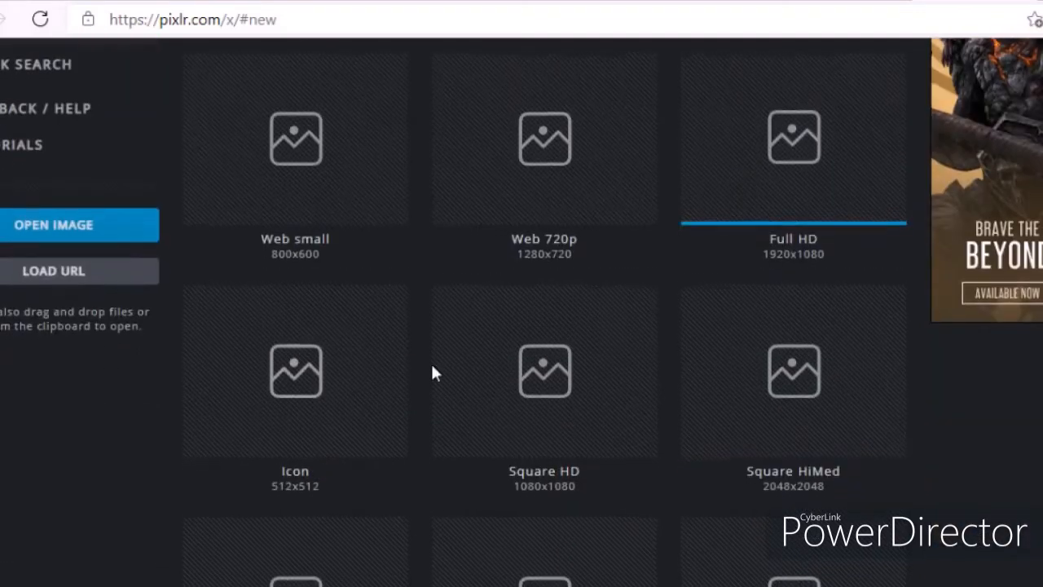
pyautogui.scroll(-3)
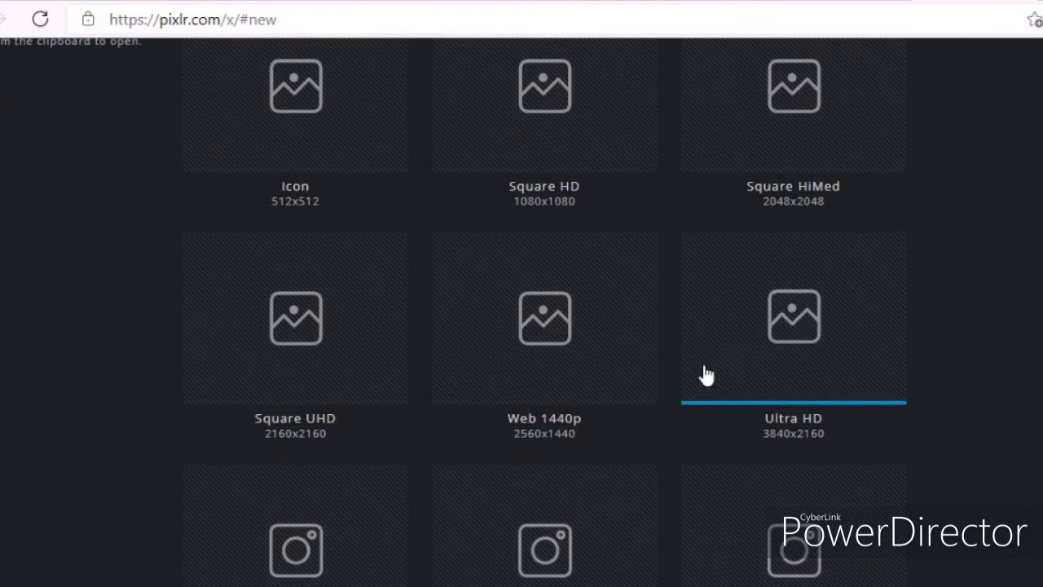
pyautogui.click(792, 318)
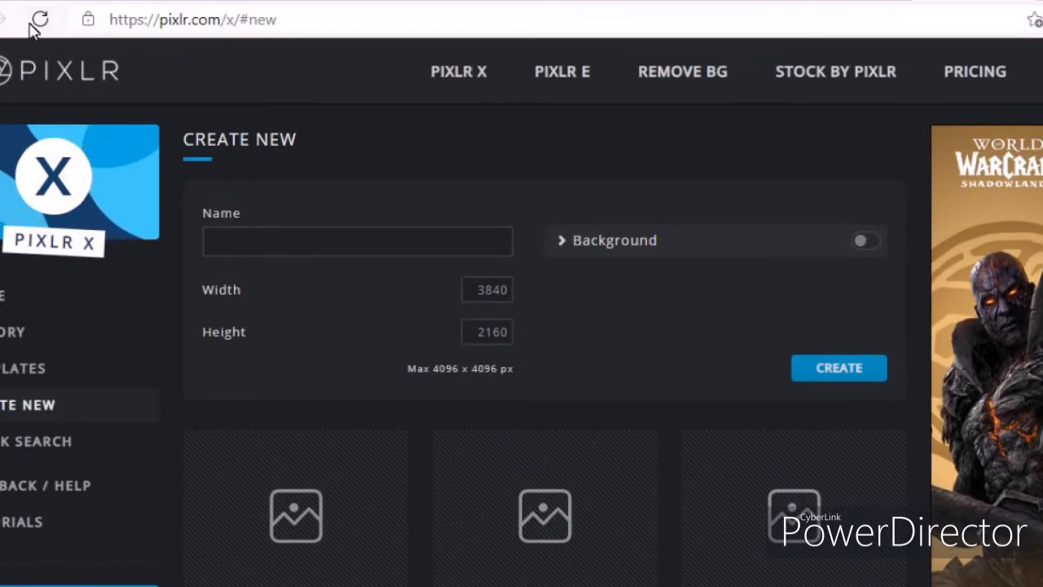
pyautogui.moveTo(561, 241)
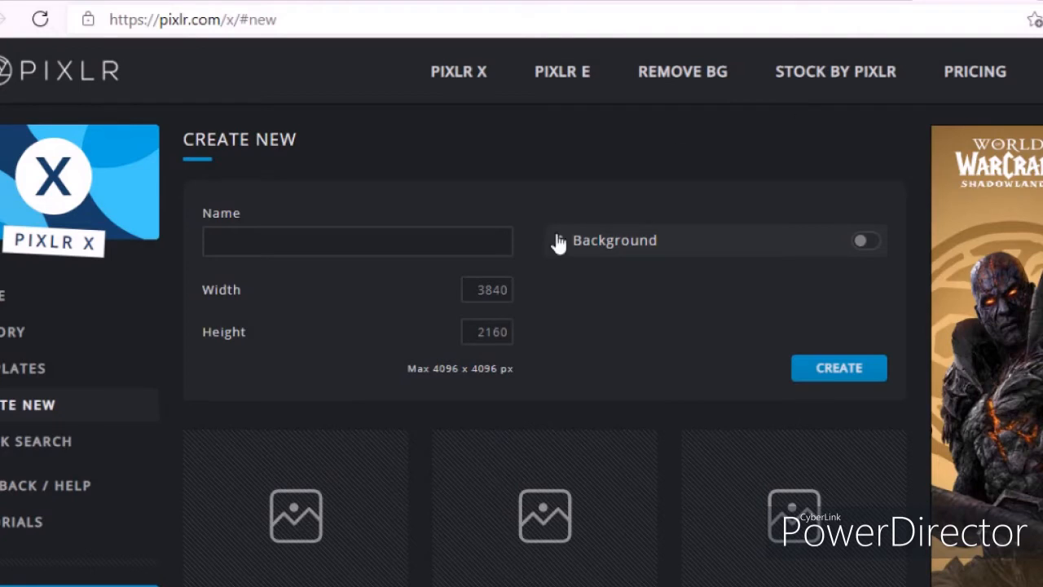
pyautogui.click(357, 241)
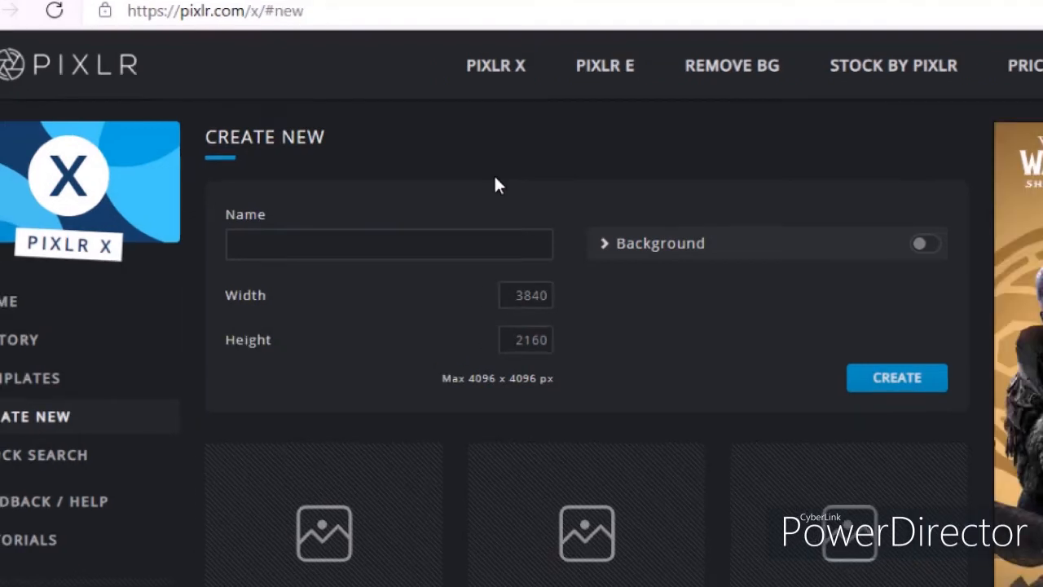
pyautogui.moveTo(512, 196)
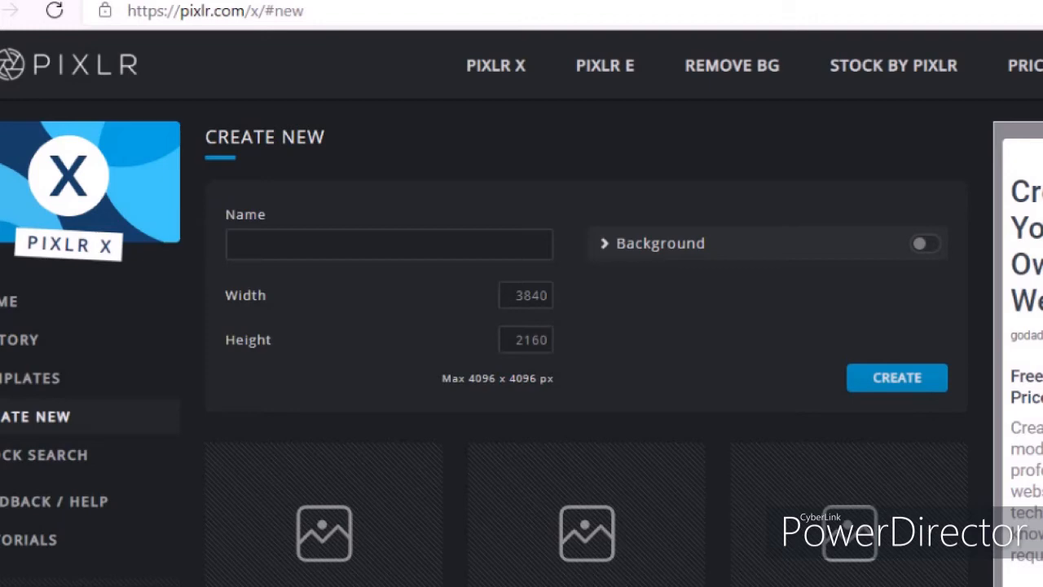
# - Create the blank canvas and add the player photo onto it
pyautogui.click(896, 378)
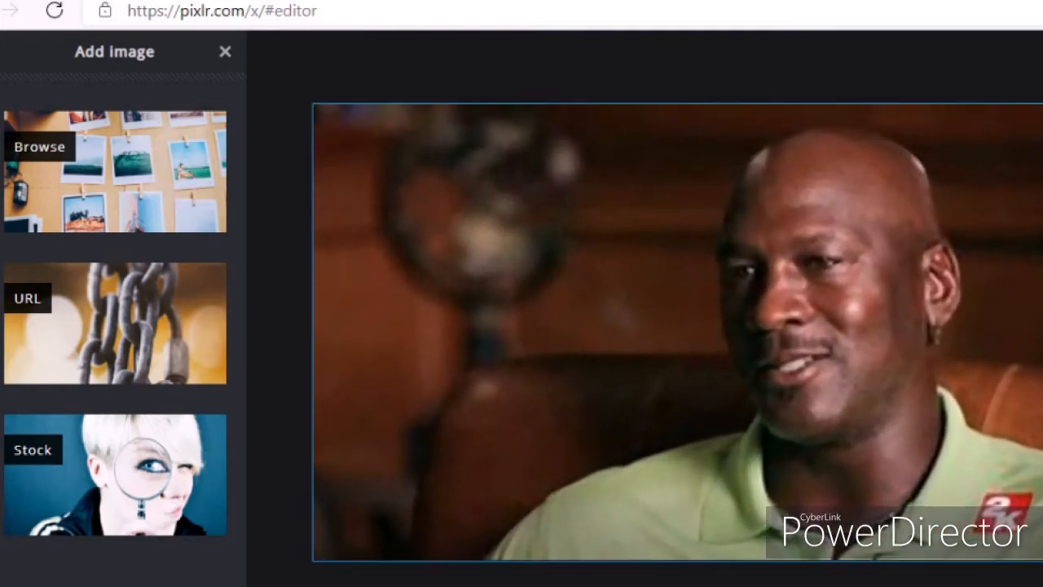
pyautogui.click(114, 50)
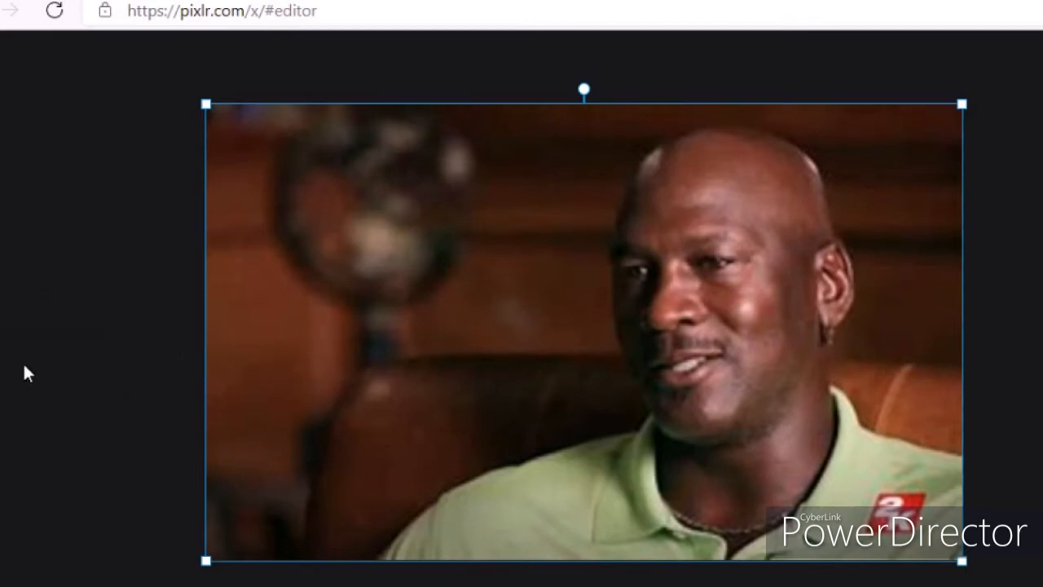
pyautogui.moveTo(29, 371)
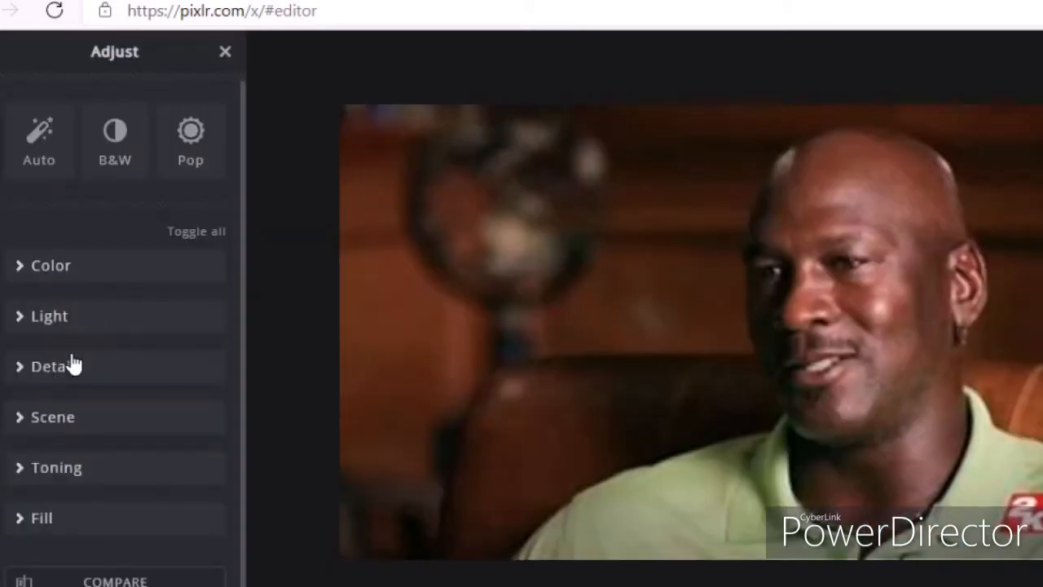
# - In Adjust > Color, set Saturation to 75, Temperature to about -26, and adjust the next slider down
pyautogui.click(50, 265)
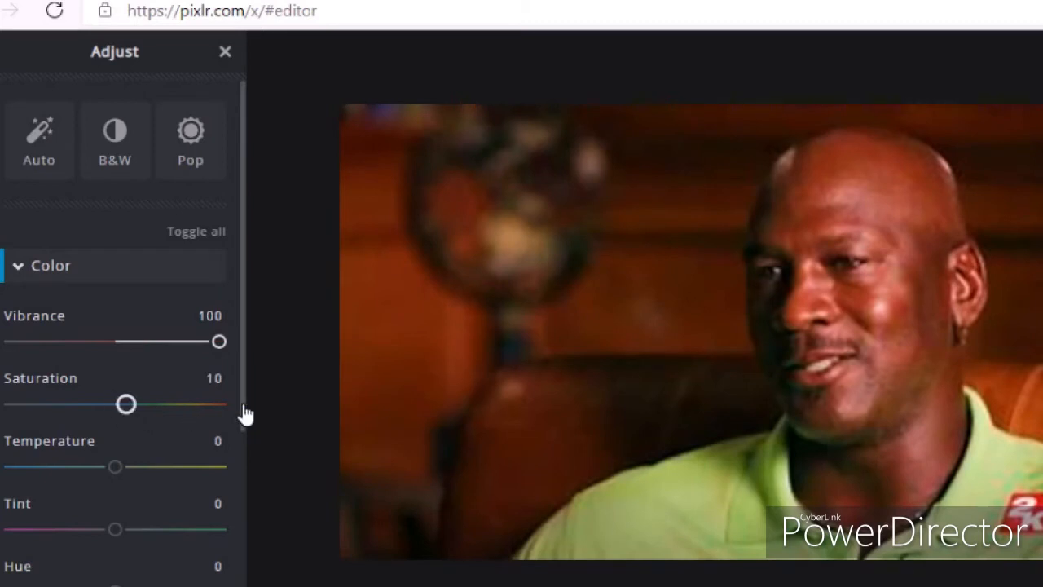
pyautogui.moveTo(127, 404); pyautogui.dragTo(192, 404)
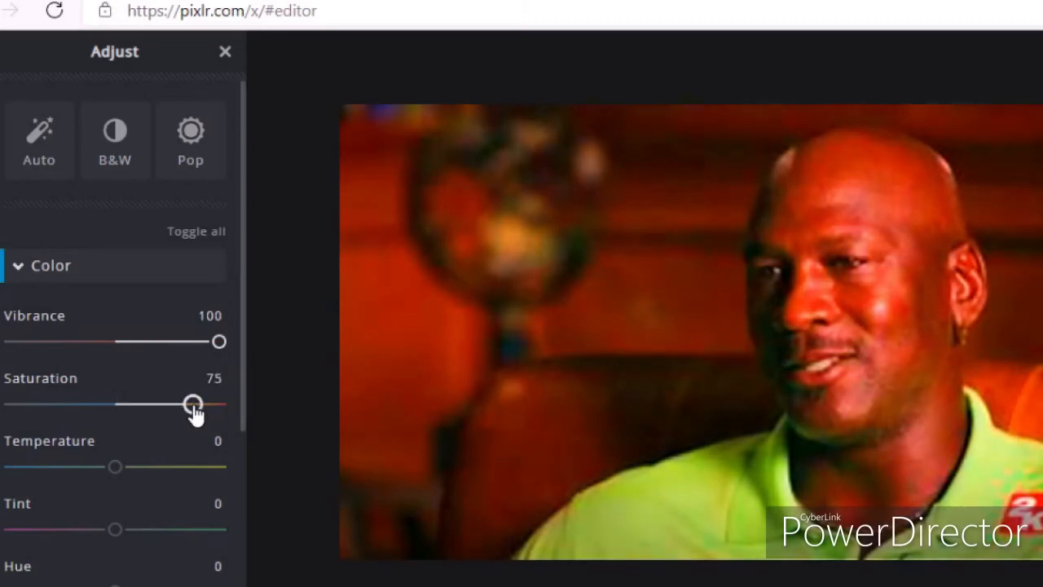
pyautogui.moveTo(114, 467); pyautogui.dragTo(18, 467)
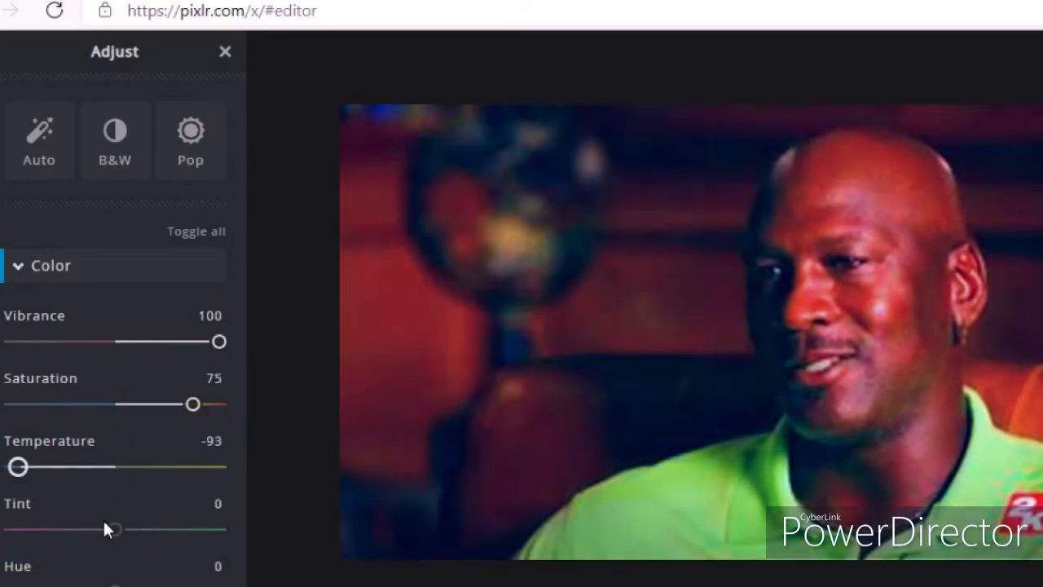
pyautogui.moveTo(20, 466); pyautogui.dragTo(88, 467)
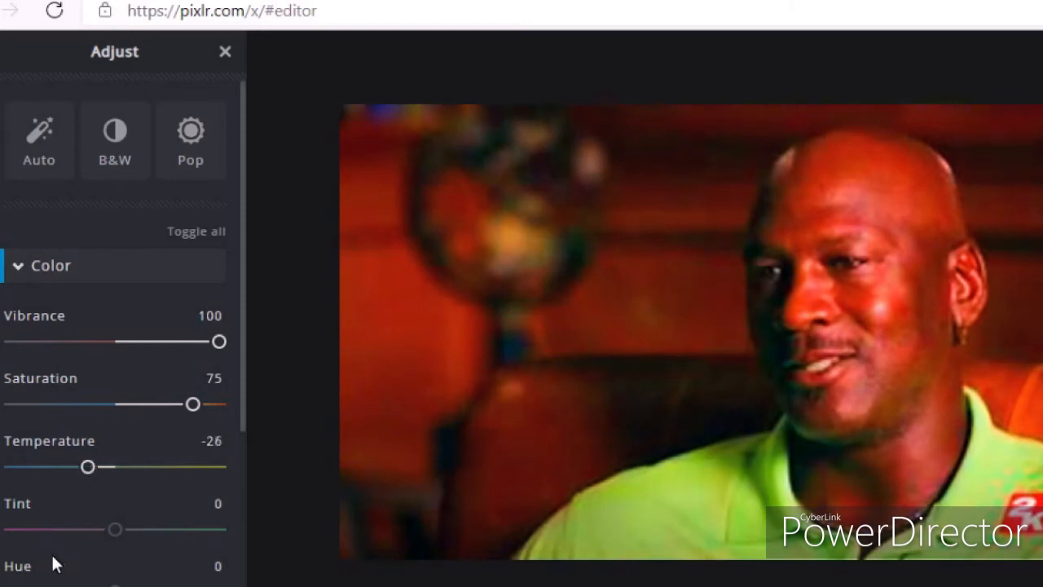
pyautogui.moveTo(114, 528); pyautogui.dragTo(11, 528)
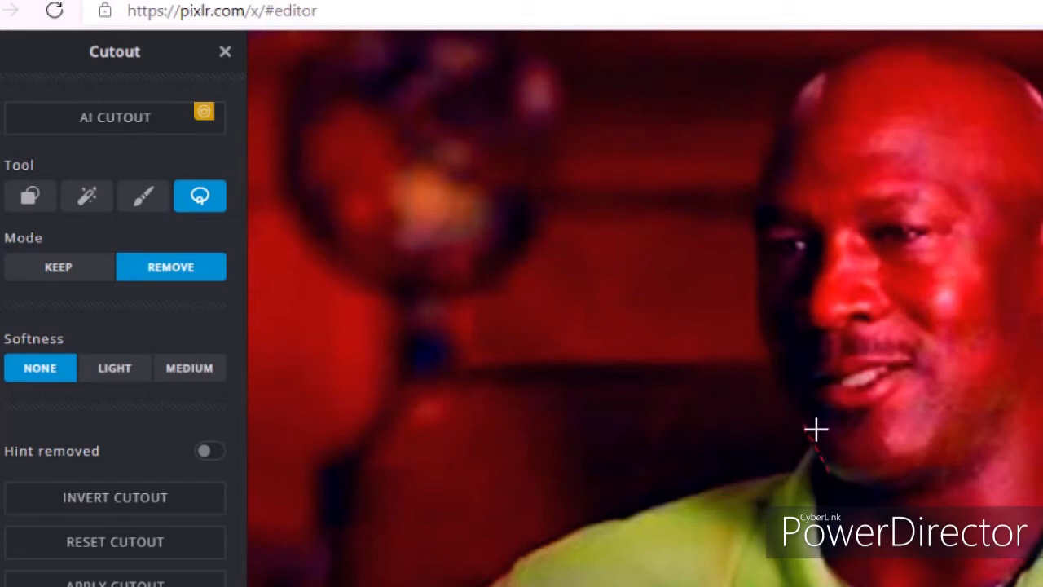
# - Lasso around the player's head in Remove mode and apply the cutout
pyautogui.moveTo(815, 430); pyautogui.dragTo(769, 246)
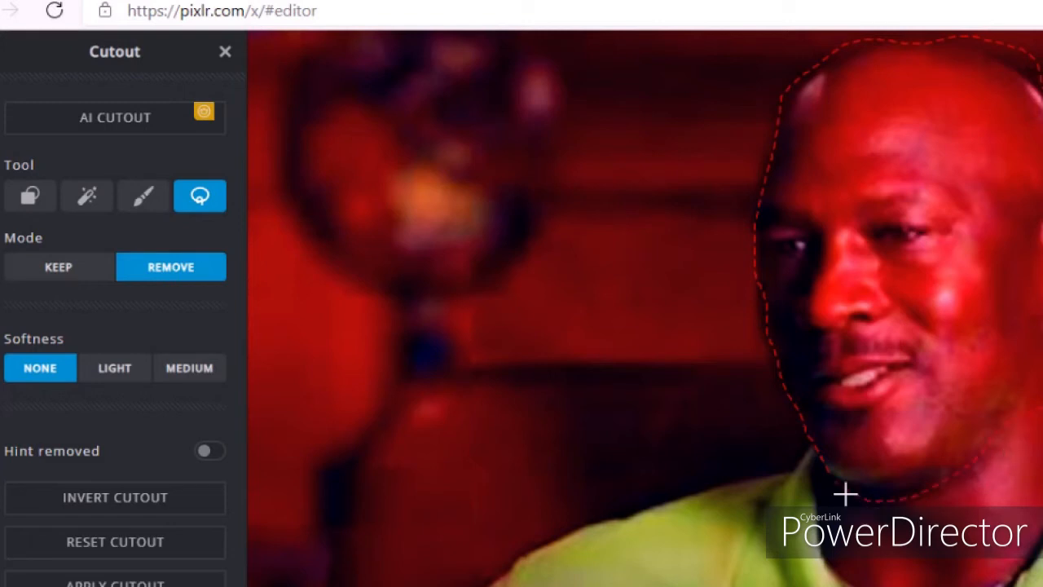
pyautogui.moveTo(1003, 306)
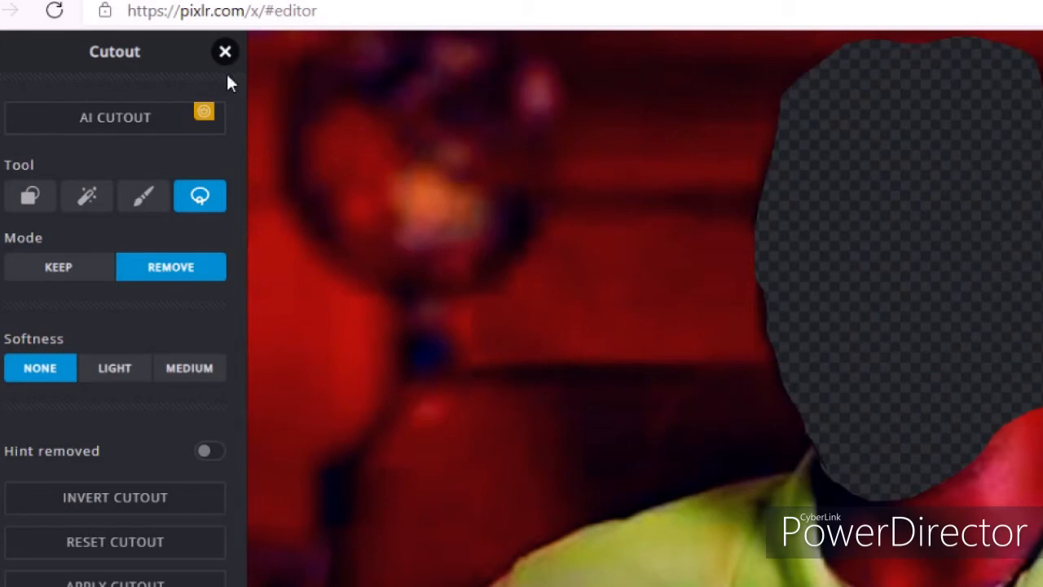
pyautogui.click(225, 50)
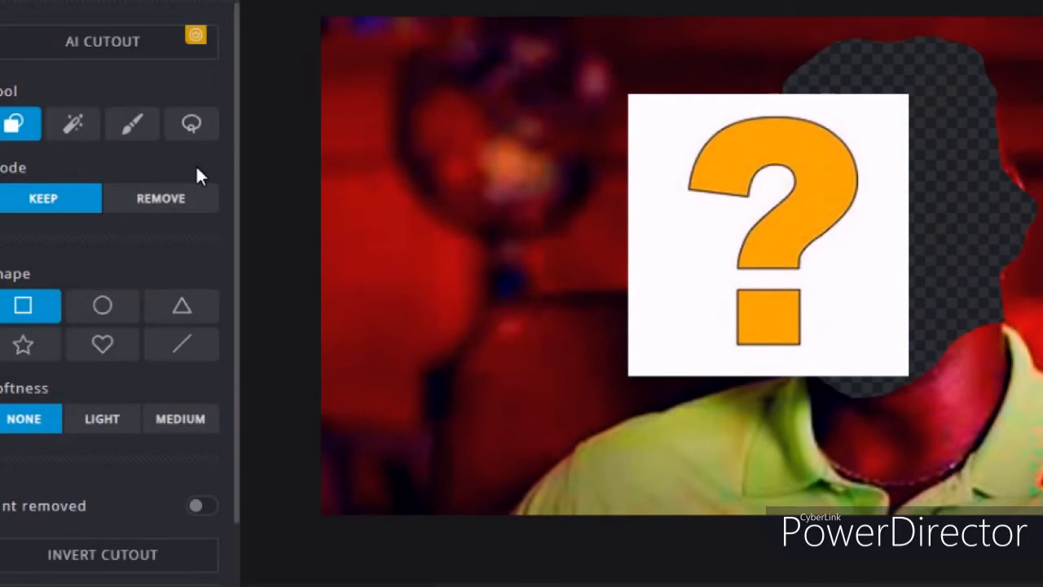
# - Bring in the question mark image and start lassoing it in Keep mode
pyautogui.click(191, 124)
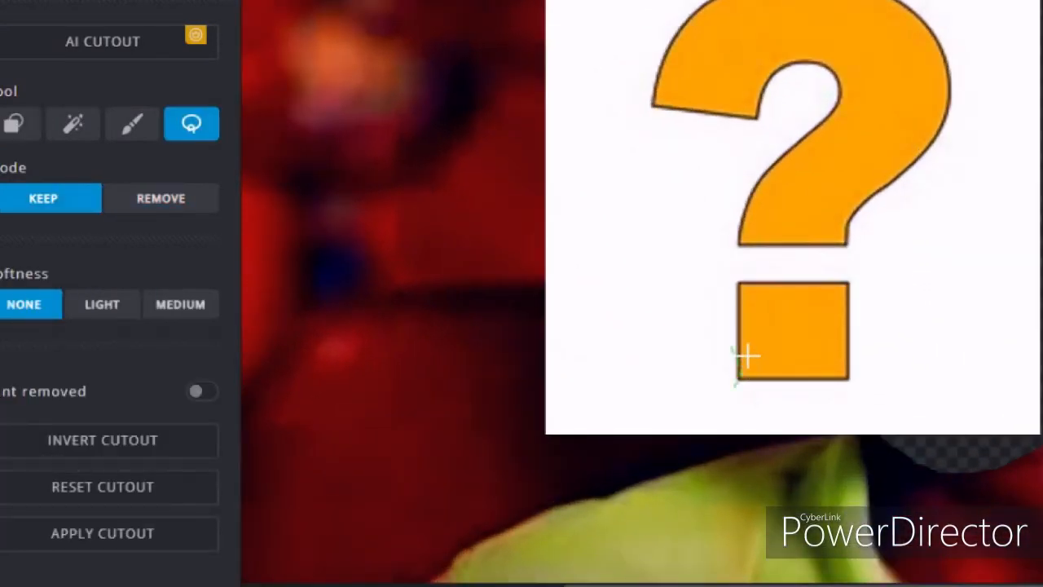
pyautogui.moveTo(747, 355); pyautogui.dragTo(758, 241)
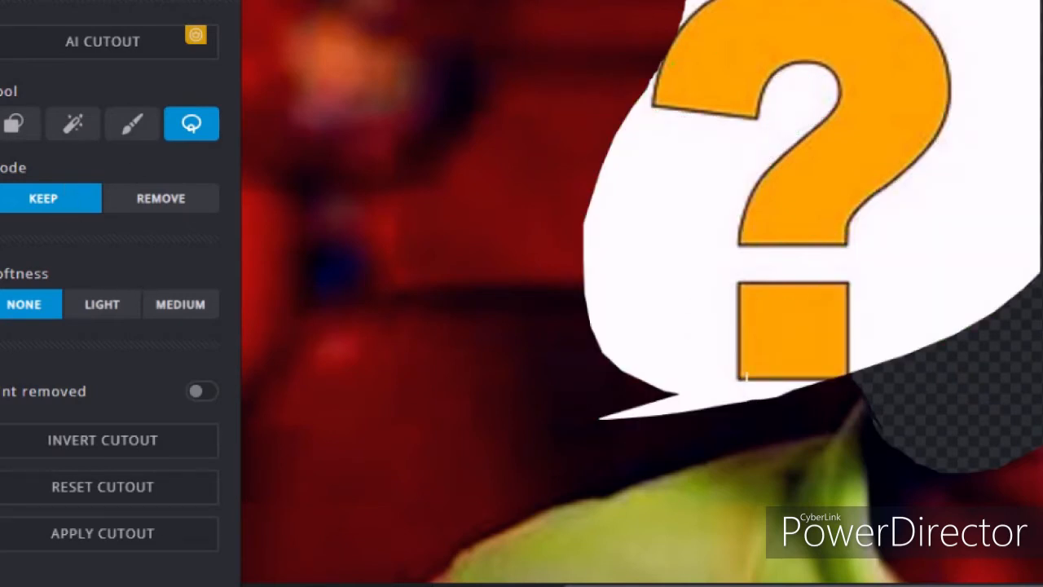
# - Keep the lassoed question mark, then lasso away the leftover white background in Remove mode
pyautogui.click(159, 199)
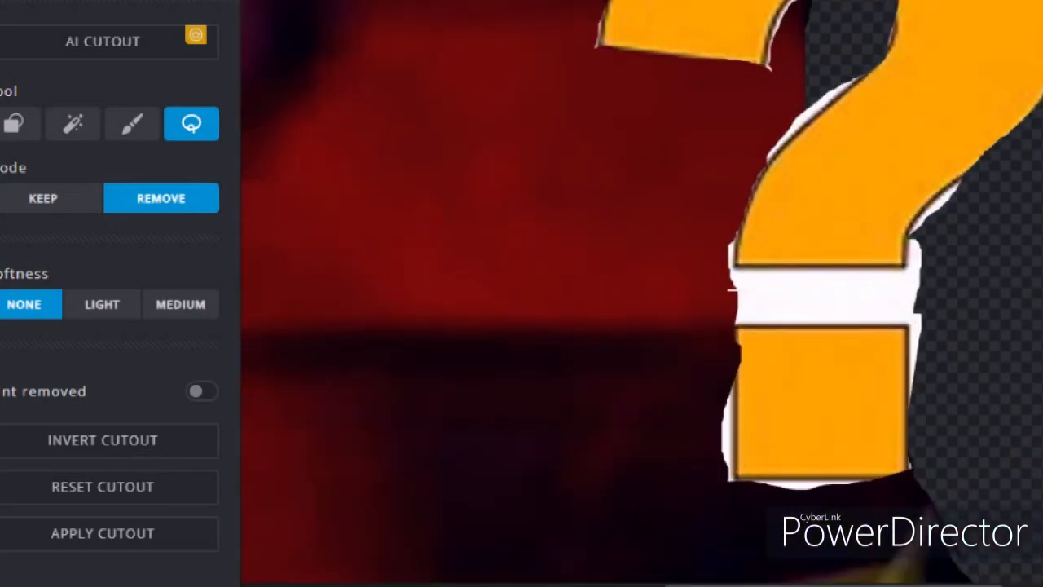
pyautogui.moveTo(734, 277); pyautogui.dragTo(959, 422)
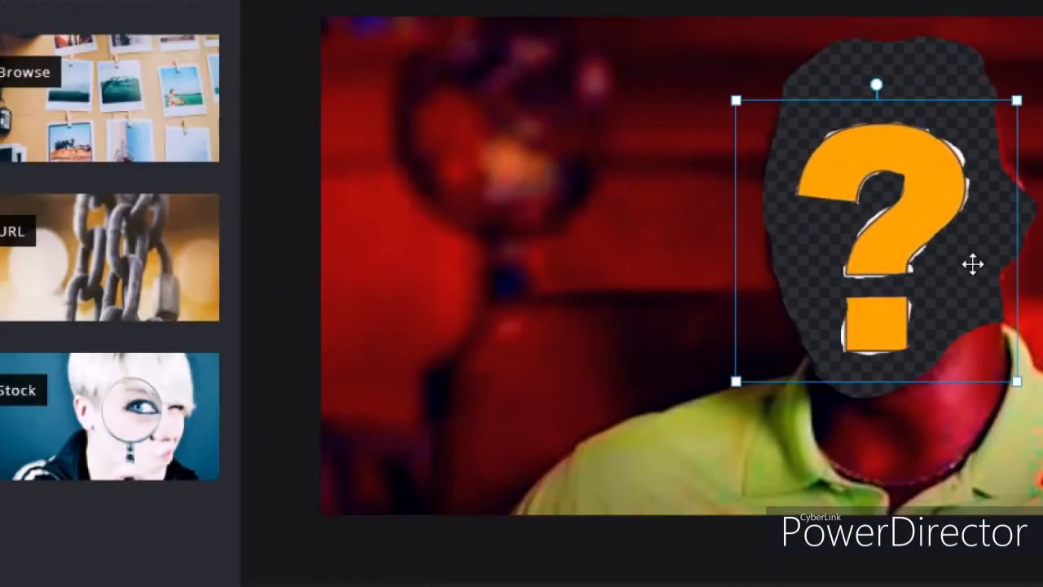
# - Scale the question mark layer up from its corner handle until it covers the cut-out face
pyautogui.moveTo(975, 264); pyautogui.dragTo(900, 199)
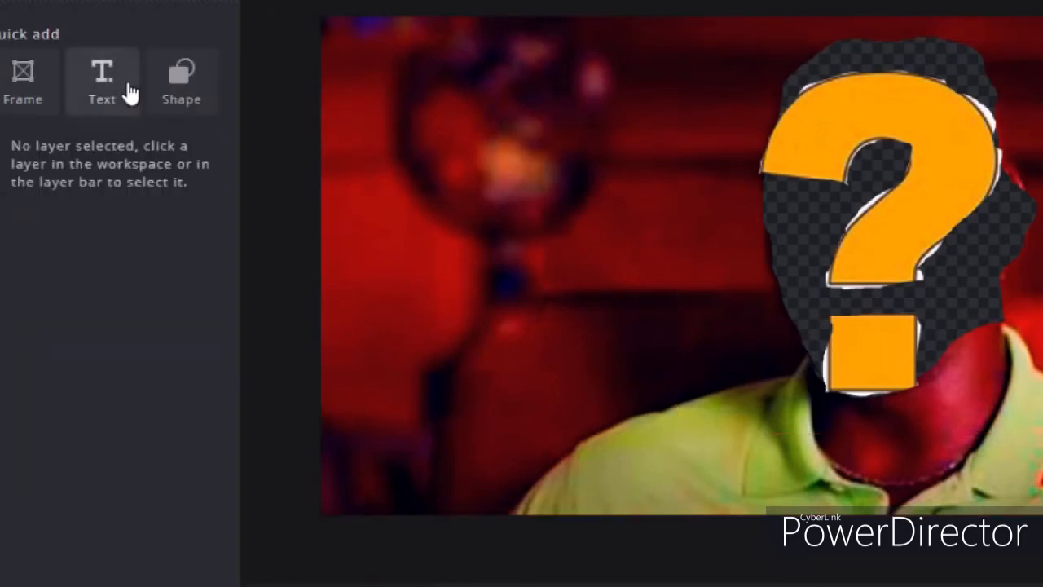
pyautogui.click(101, 78)
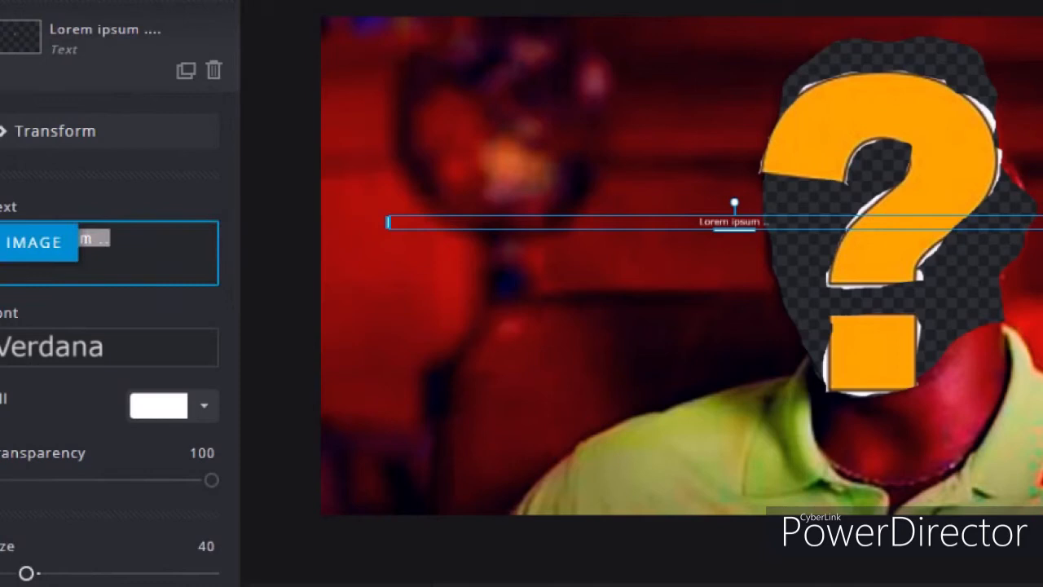
pyautogui.write('Gues')
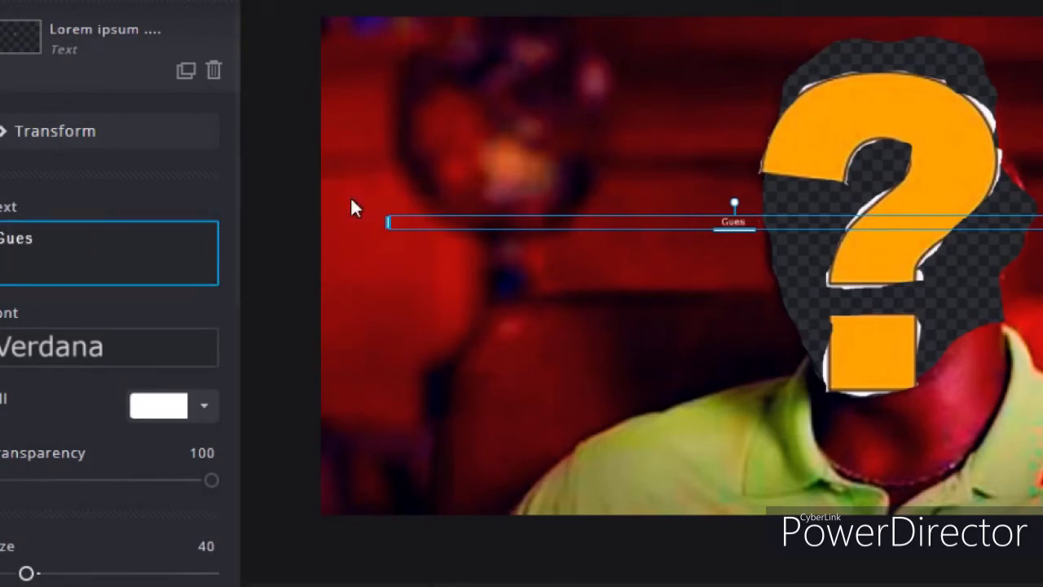
pyautogui.write('" "')
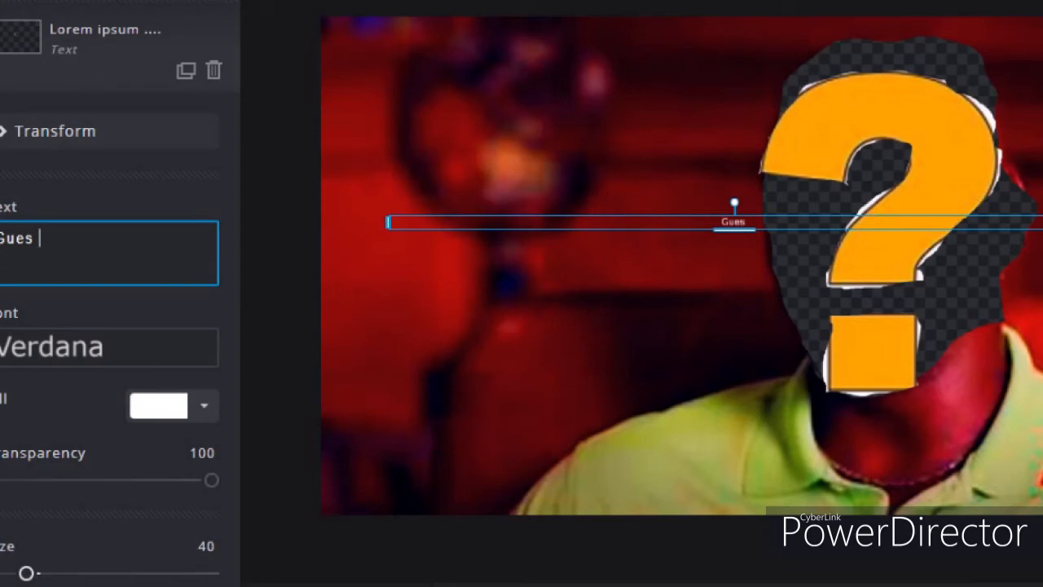
pyautogui.click(285, 424)
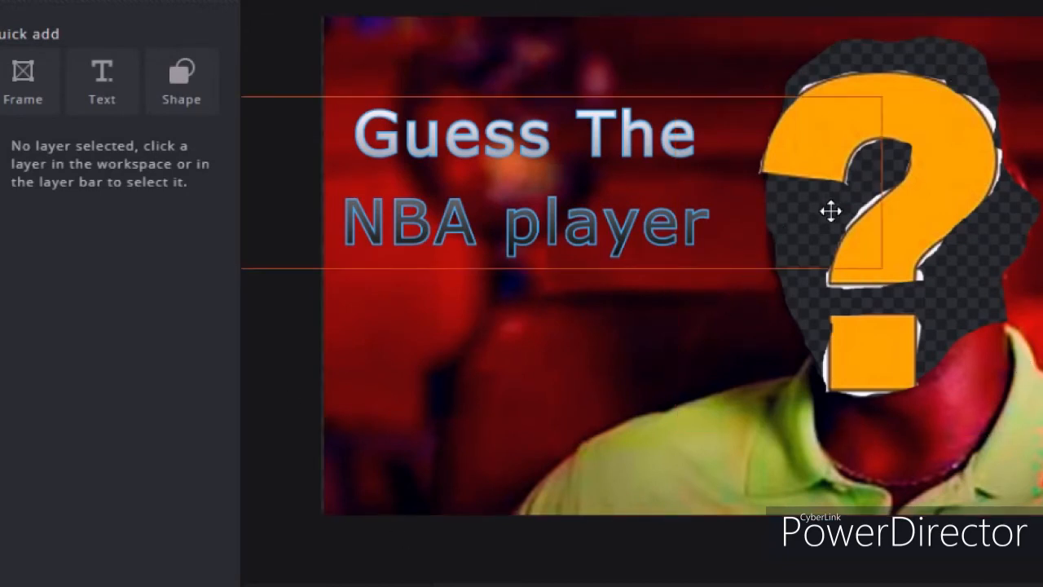
pyautogui.moveTo(746, 226)
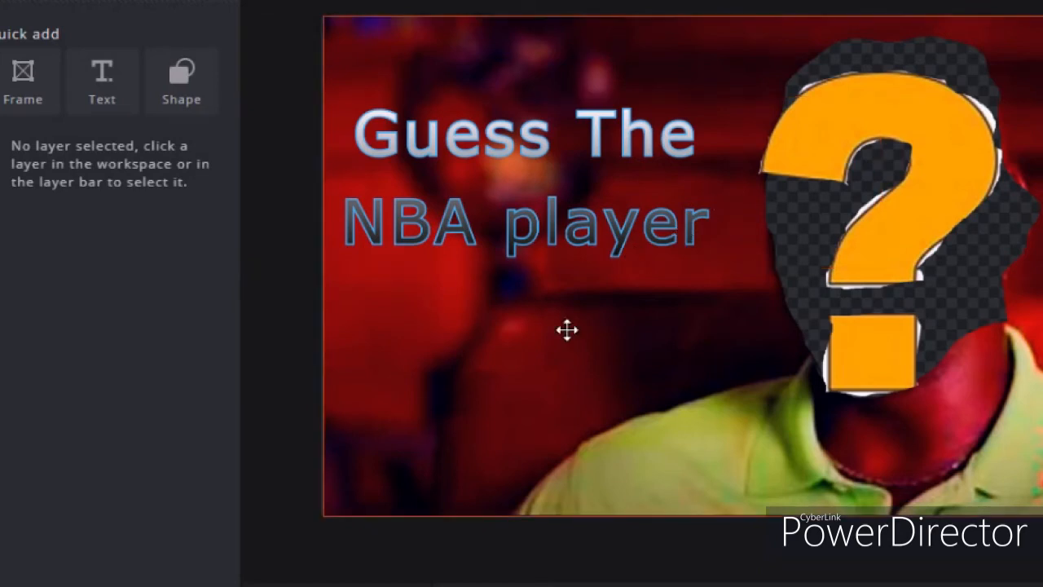
pyautogui.moveTo(649, 257)
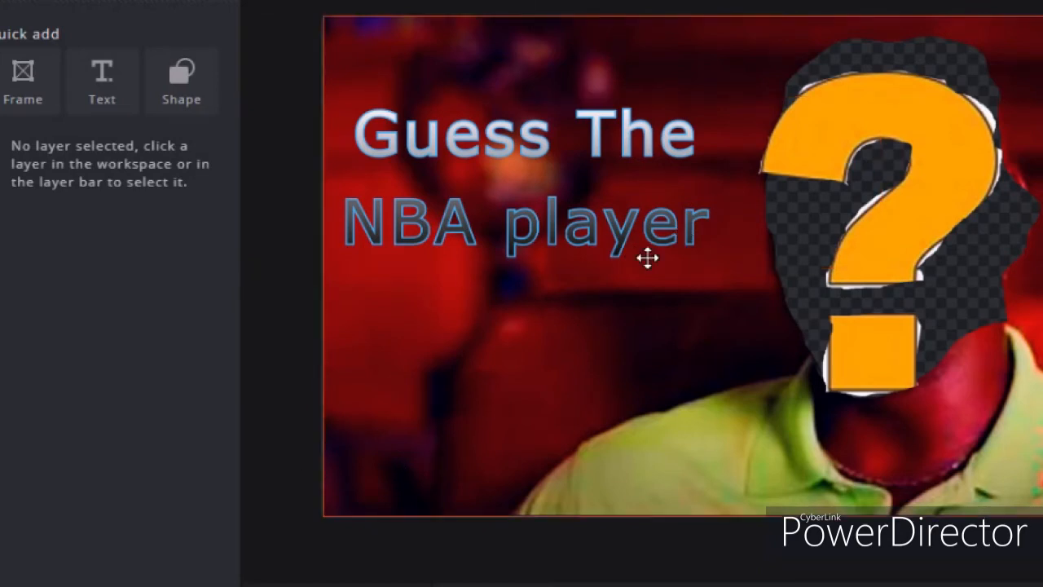
pyautogui.moveTo(329, 301)
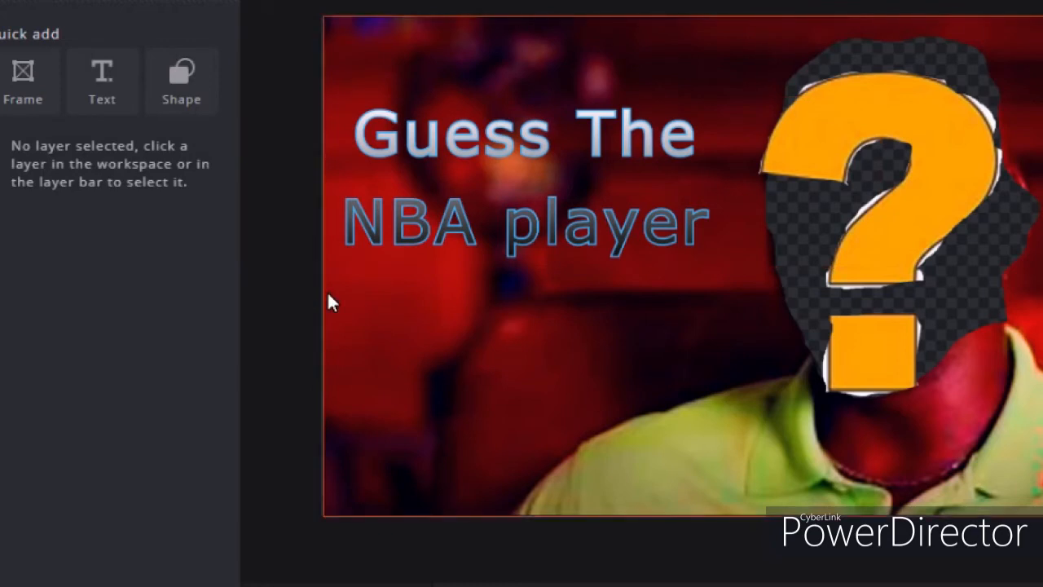
pyautogui.moveTo(359, 284)
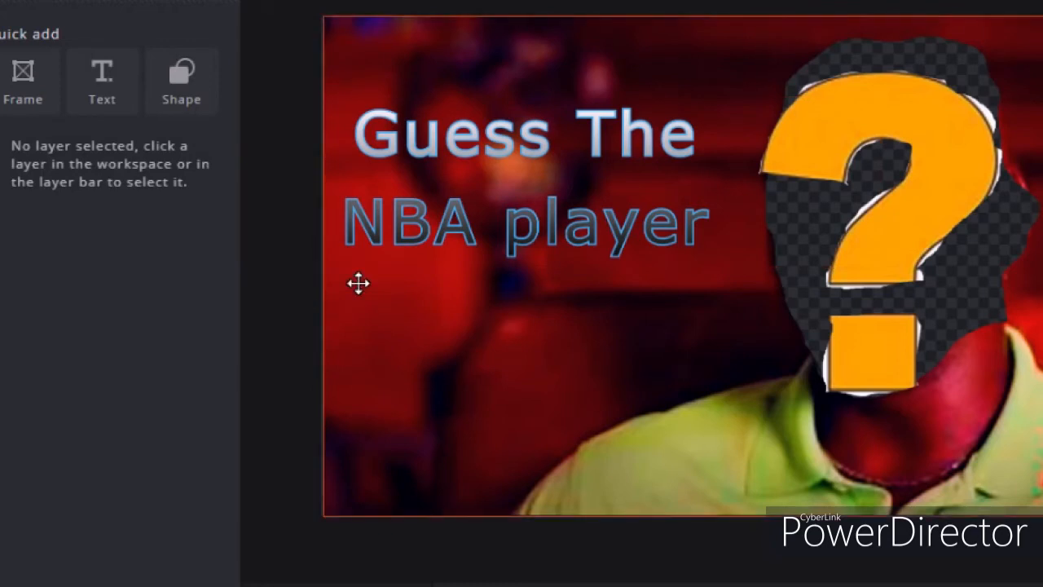
pyautogui.moveTo(285, 333)
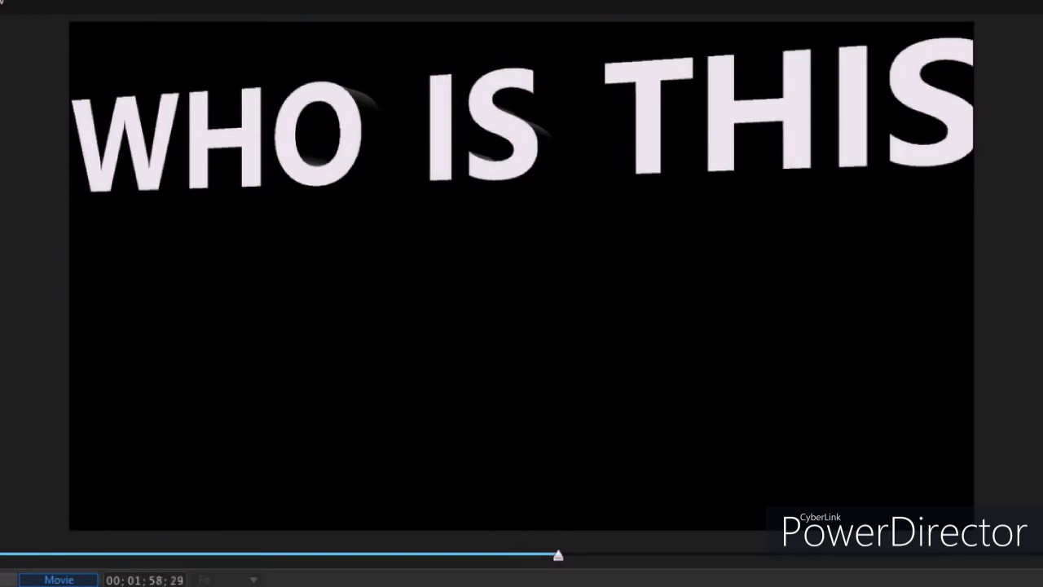
pyautogui.moveTo(557, 554); pyautogui.dragTo(619, 555)
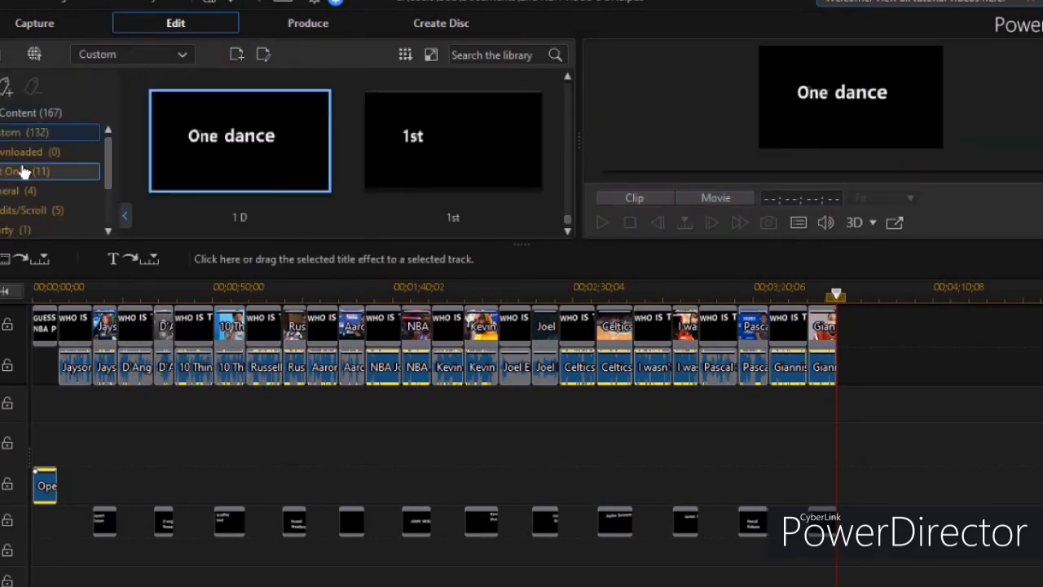
# - In the Title Room library search box, search for 'th' to find a thank-you title
pyautogui.click(25, 171)
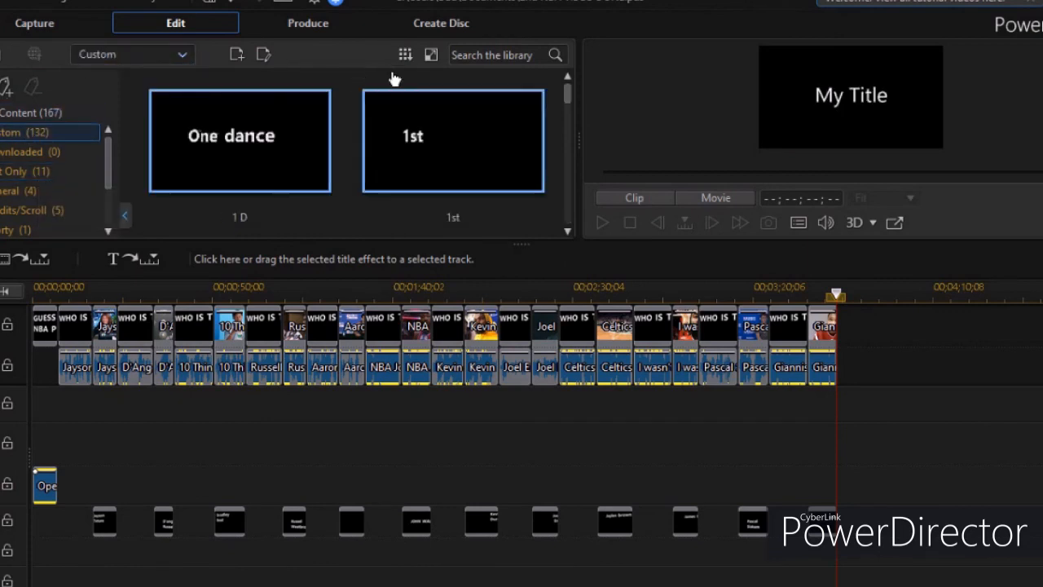
pyautogui.click(239, 140)
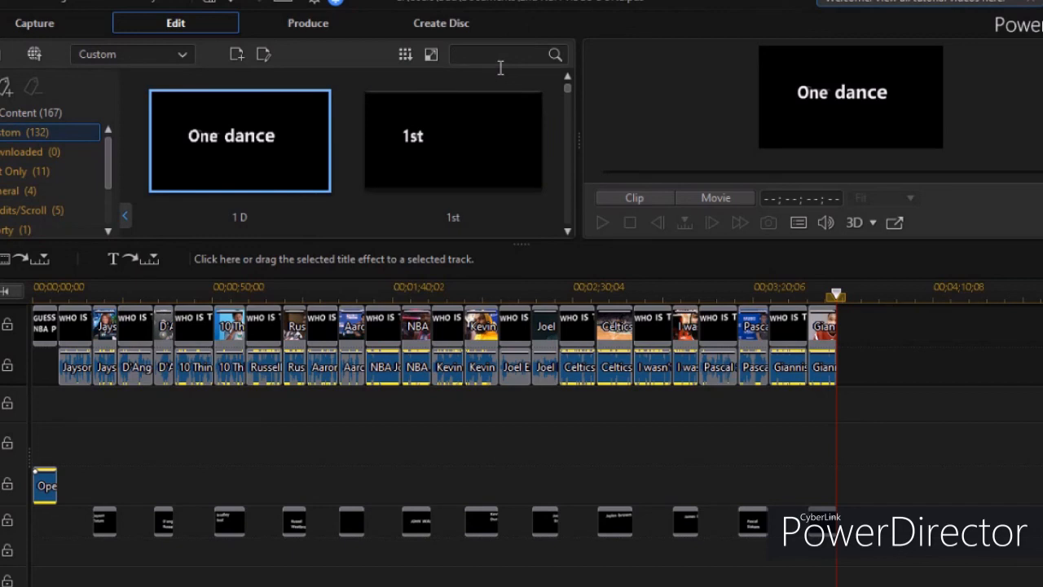
pyautogui.write('th')
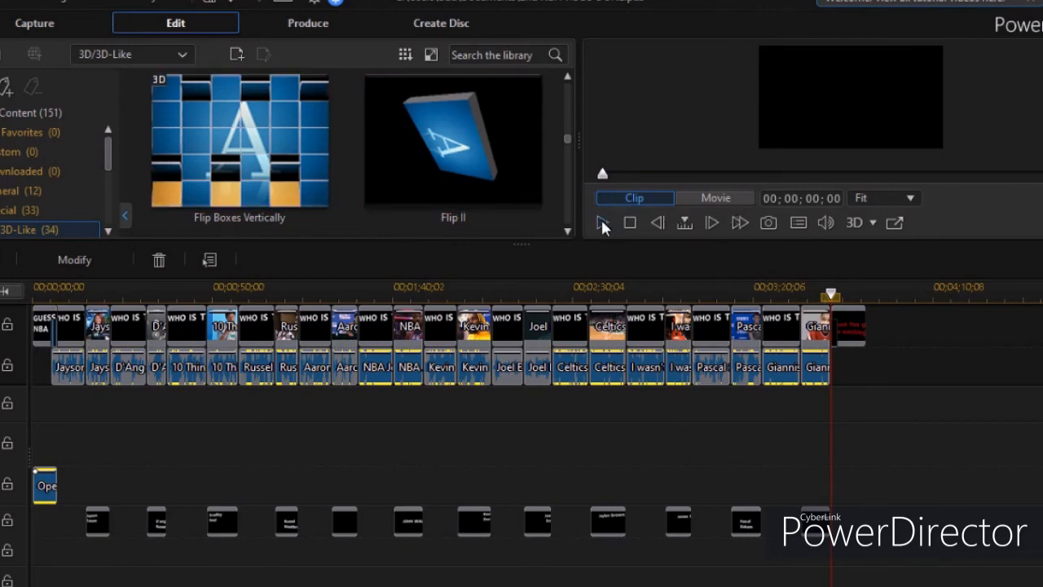
# - Play the movie's ending to preview the Flip II transition into the red outro text, then stop
pyautogui.click(602, 222)
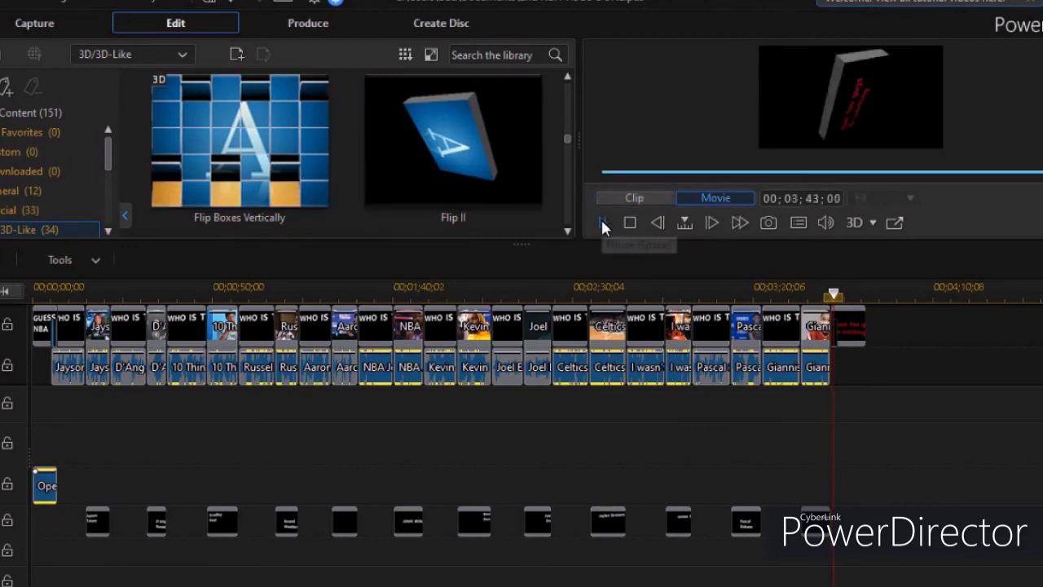
pyautogui.click(602, 222)
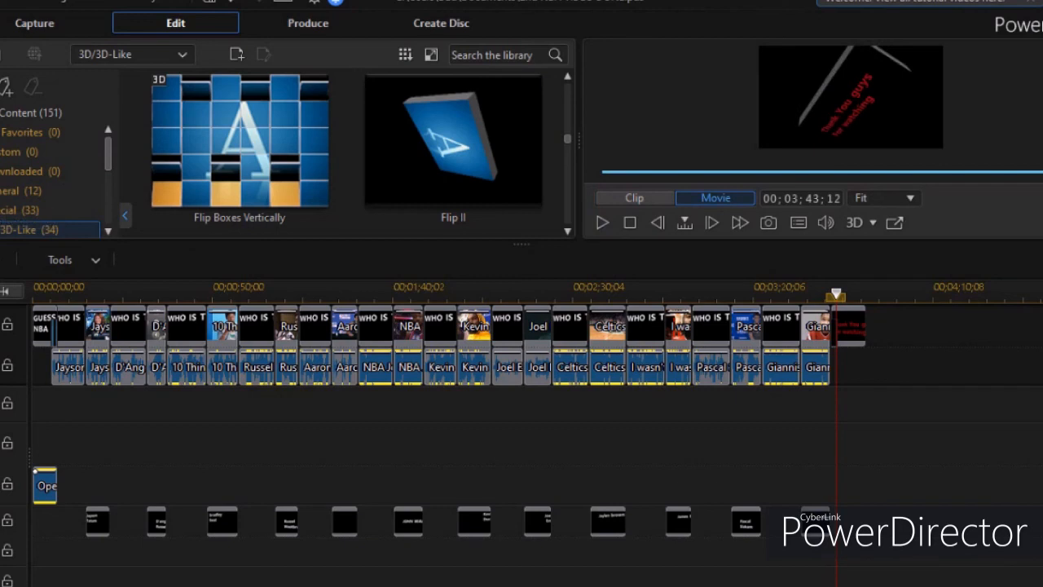
pyautogui.click(131, 55)
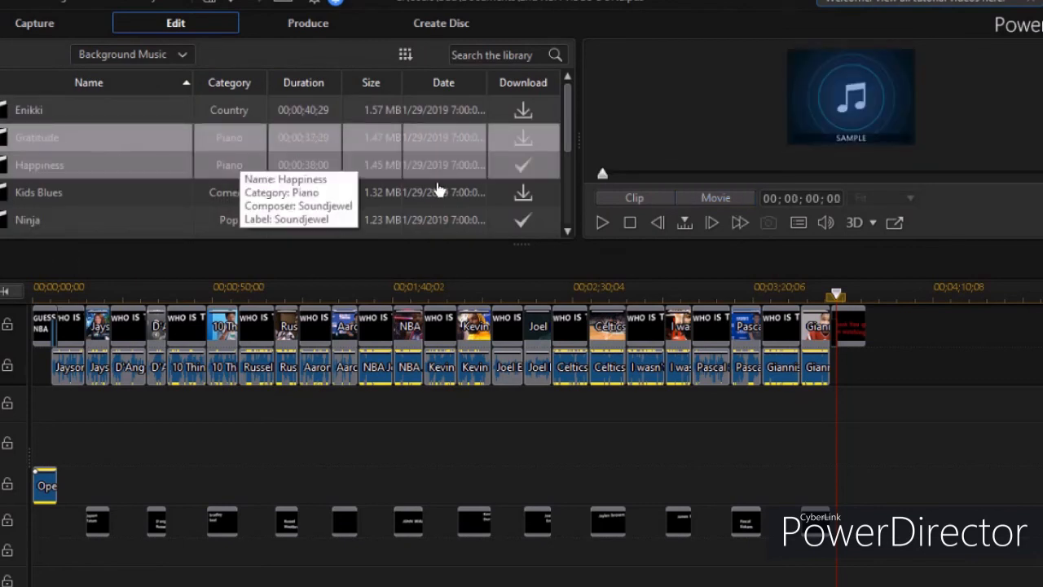
# - Preview the Gratitude, Ryujin and Yuusui background tracks and add Yuusui after the Giannis clip
pyautogui.click(601, 222)
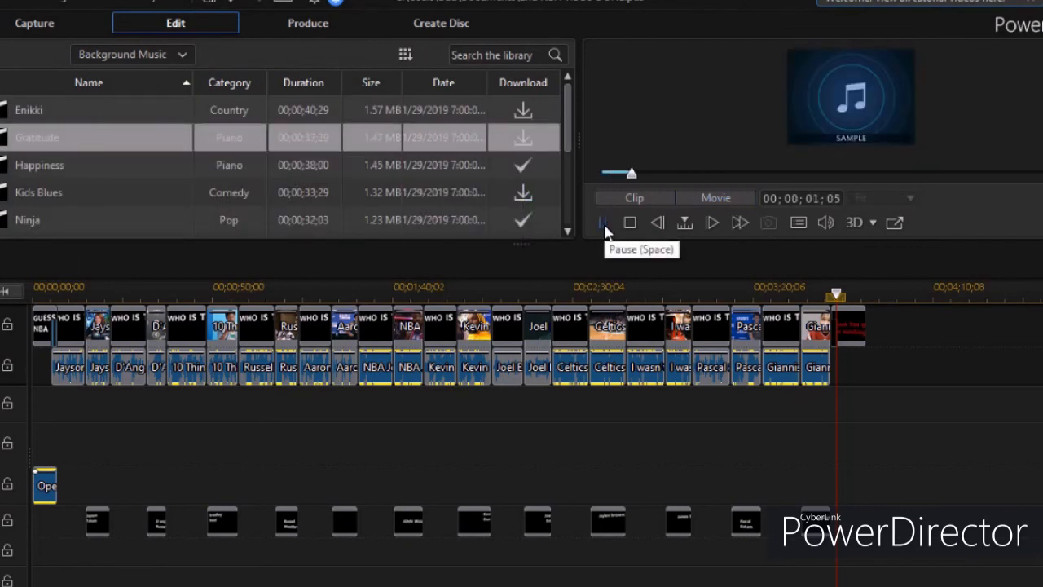
pyautogui.click(603, 222)
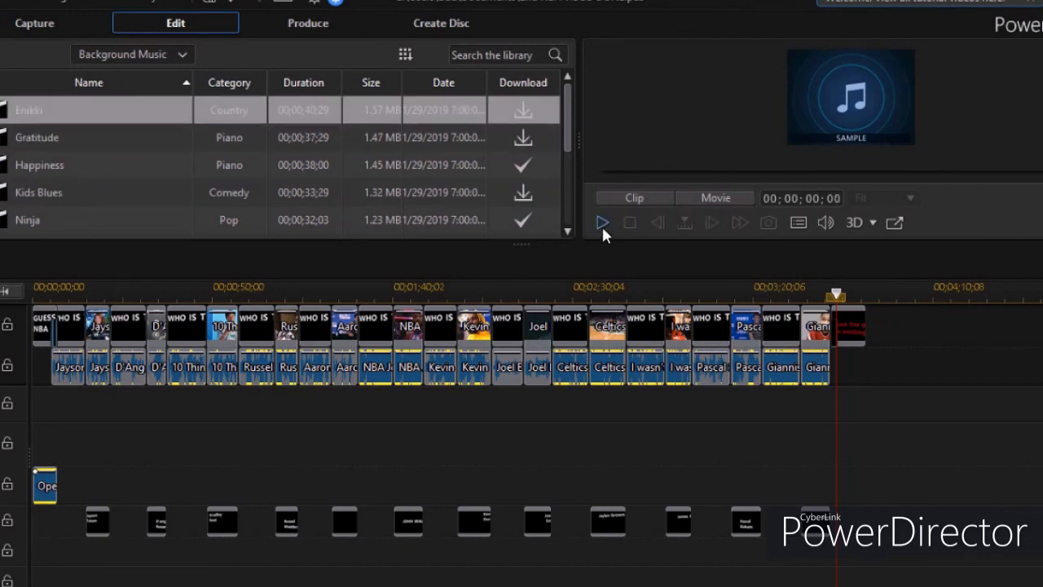
pyautogui.click(601, 222)
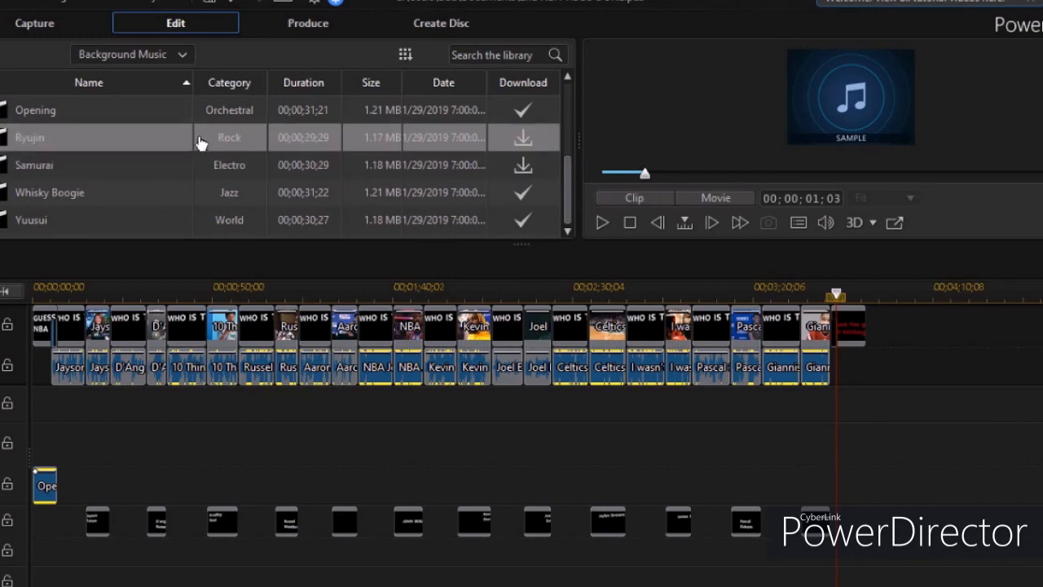
pyautogui.click(602, 221)
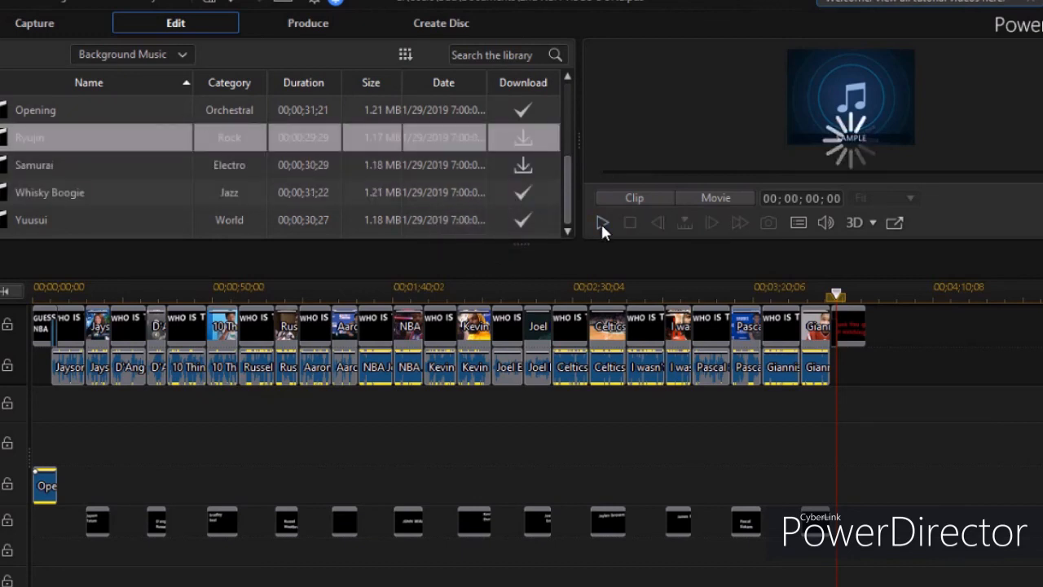
pyautogui.click(602, 221)
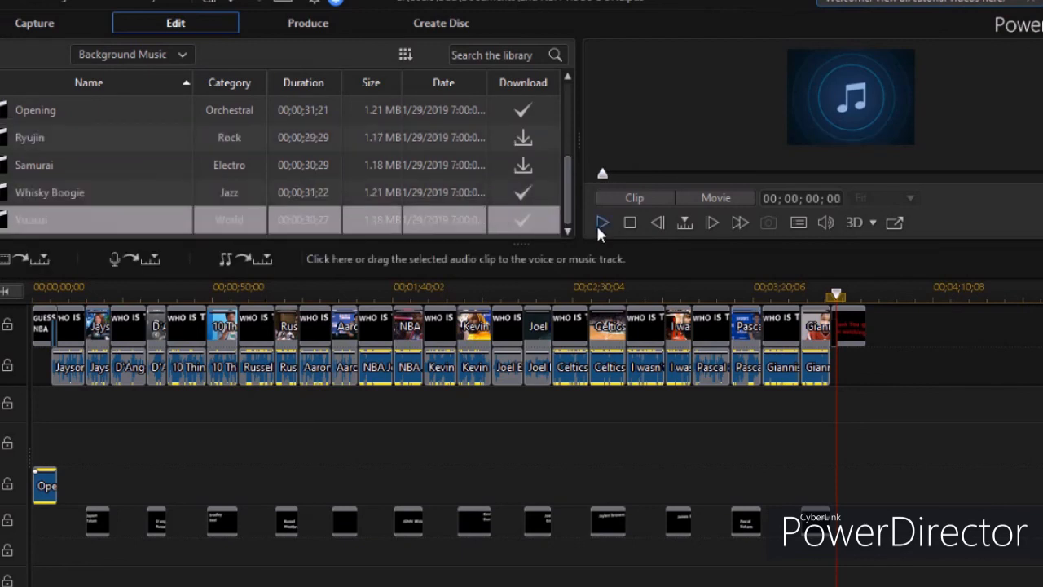
pyautogui.click(602, 222)
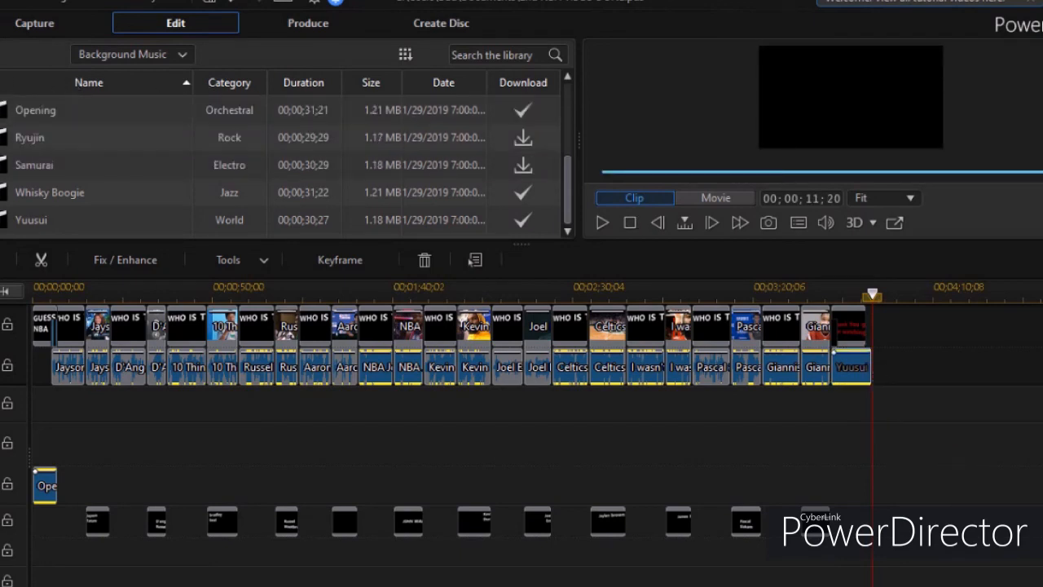
pyautogui.click(132, 55)
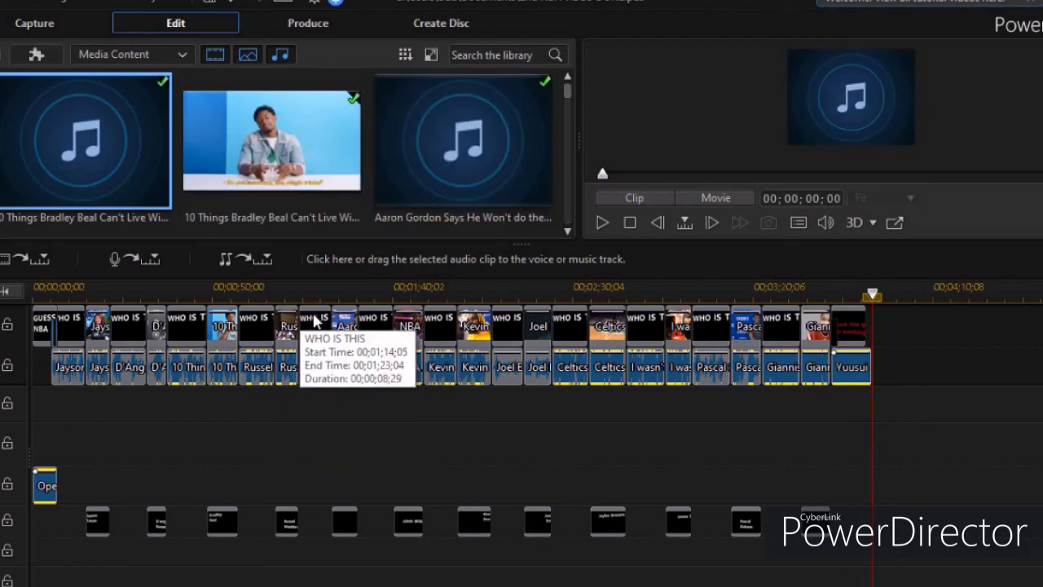
pyautogui.moveTo(276, 362)
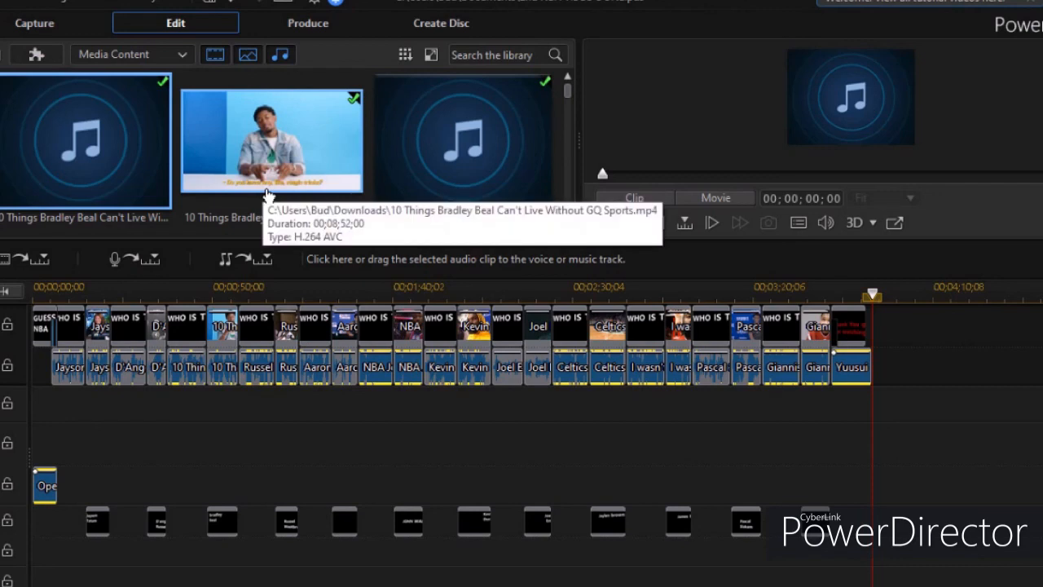
pyautogui.moveTo(378, 195)
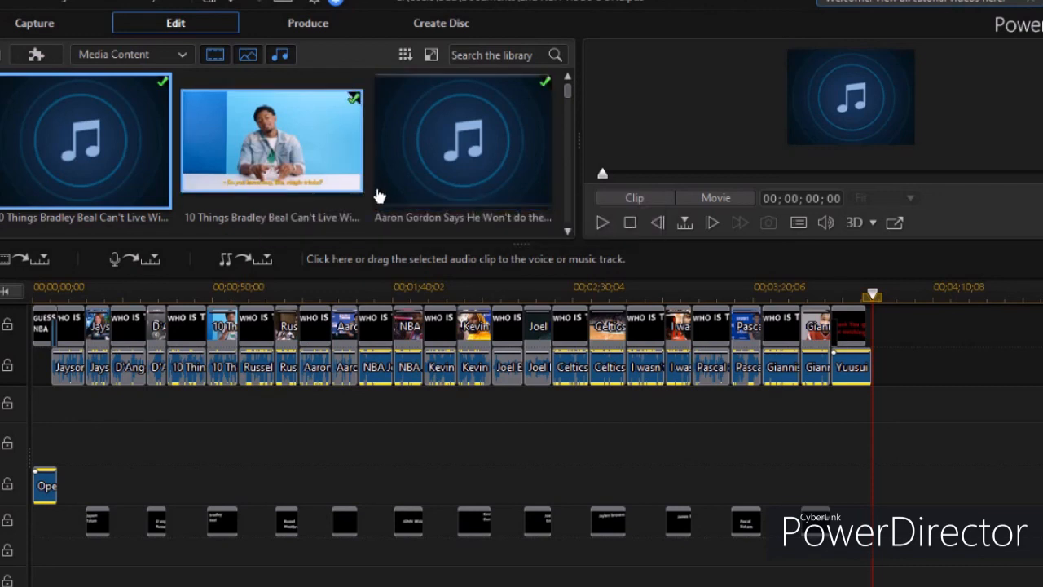